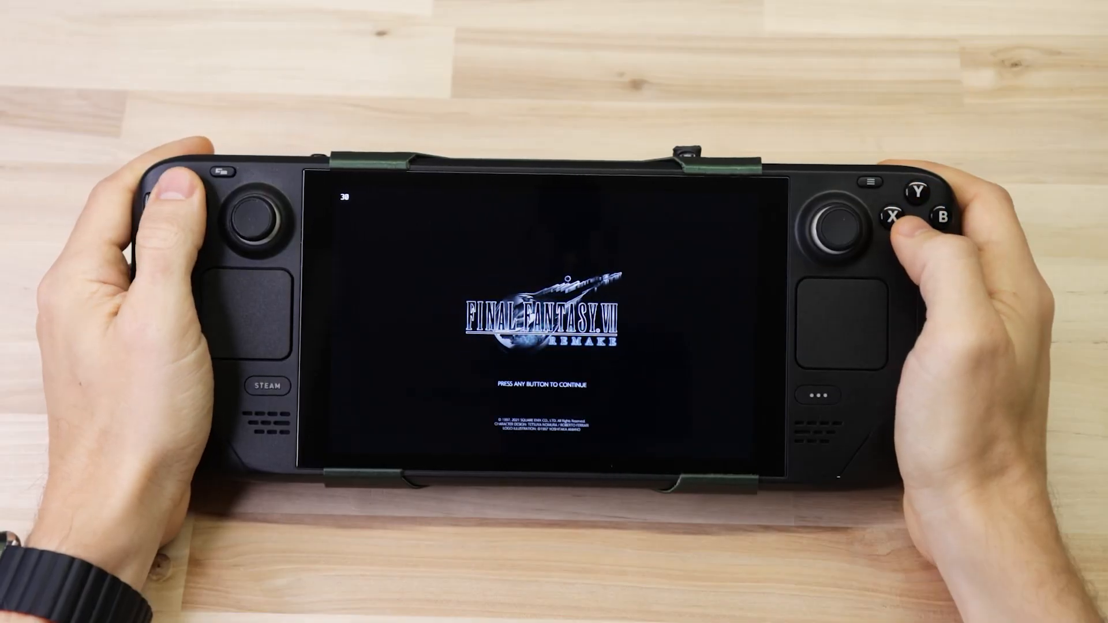
# Show the Steam Deck docked in its printed stand beneath a monitor showing a search page
pyautogui.click(892, 221)
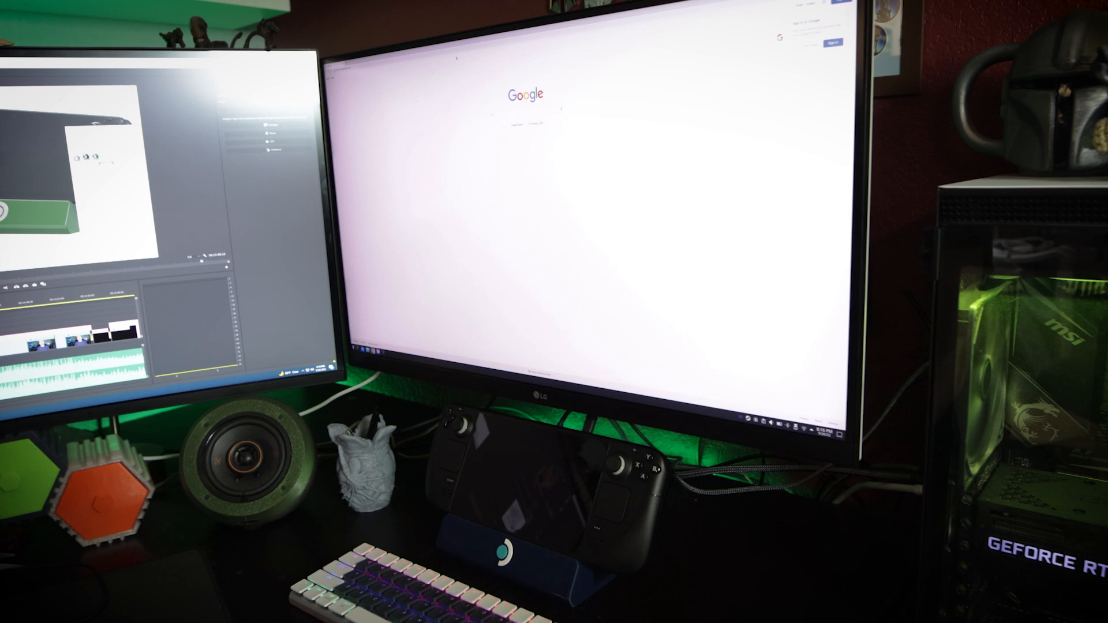
# Search the web and open the website's grid of review and update articles
pyautogui.write('search query')
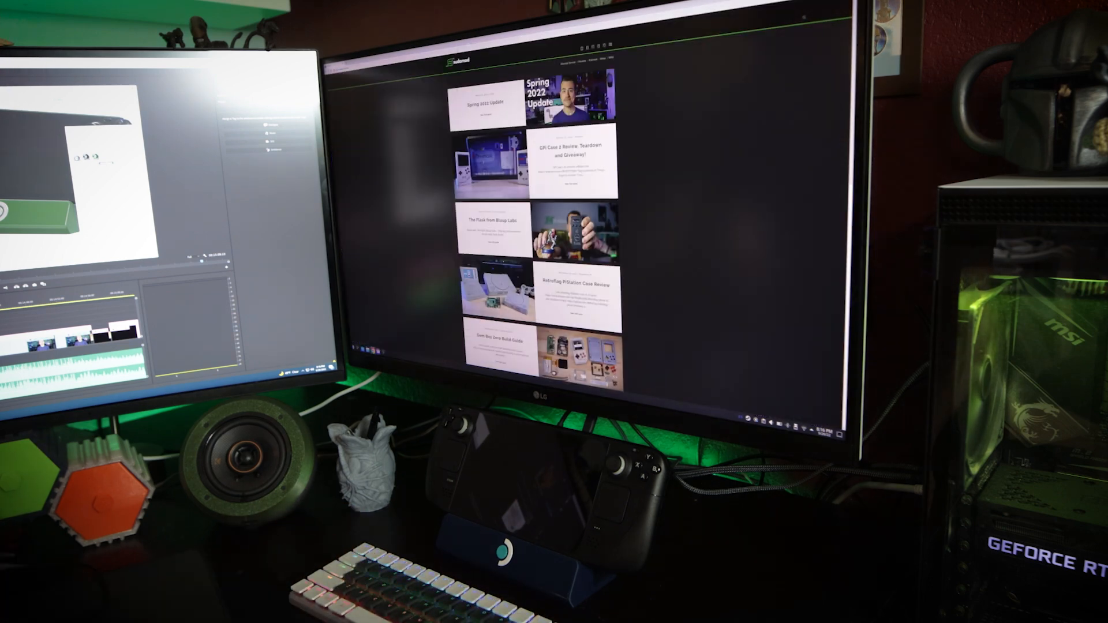
pyautogui.click(571, 168)
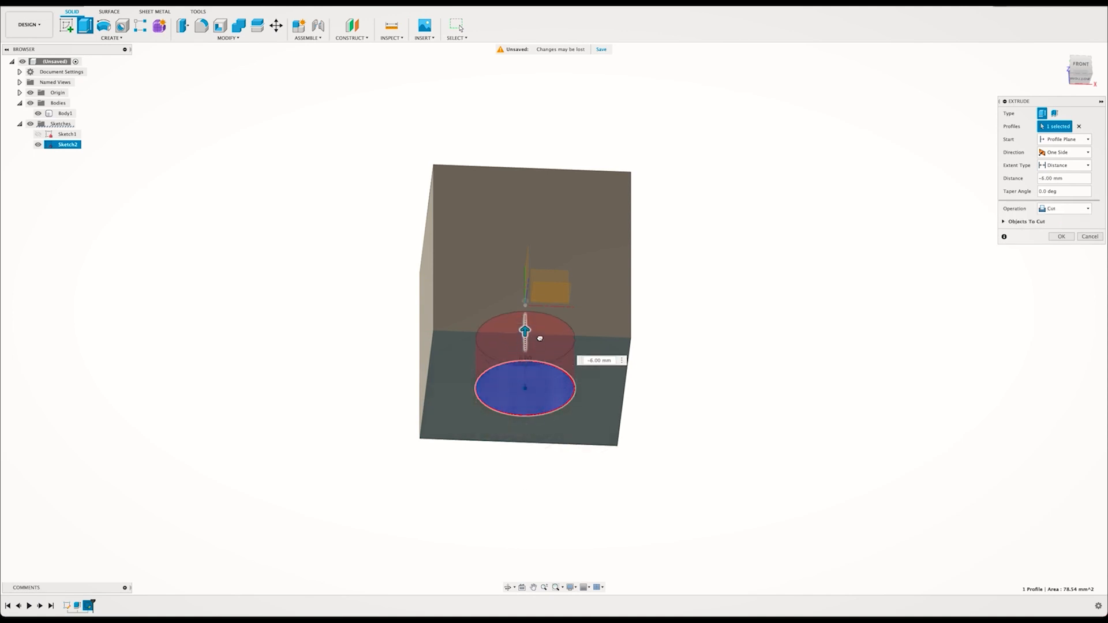
# Cut the circular profile 8 mm deep, then show the dimensioned 60° stand profile
pyautogui.moveTo(525, 329); pyautogui.dragTo(524, 280)
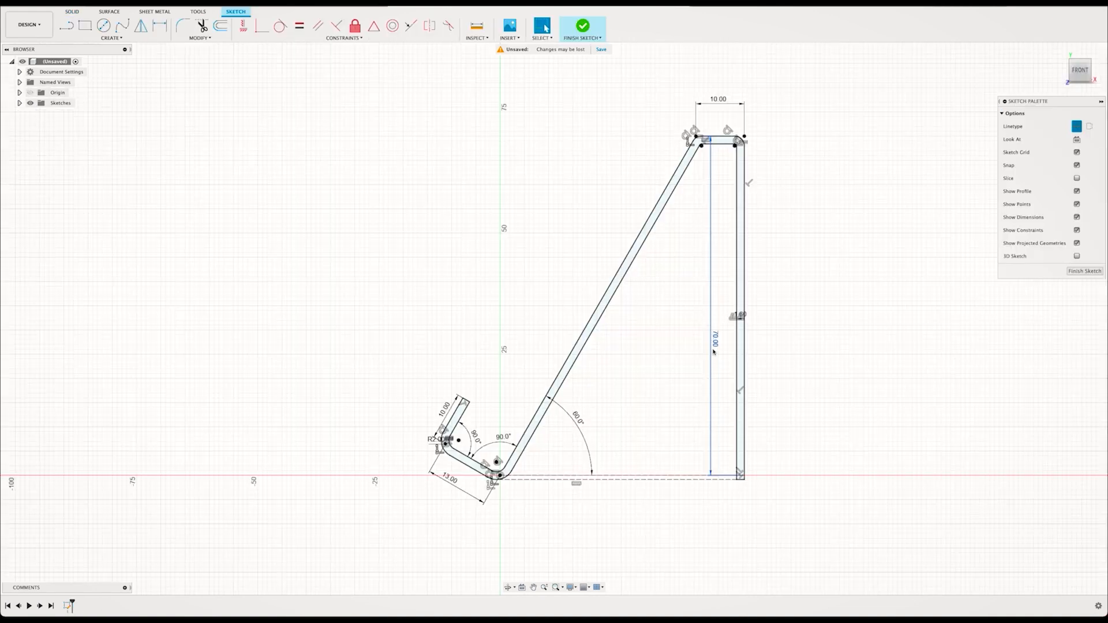
pyautogui.click(582, 27)
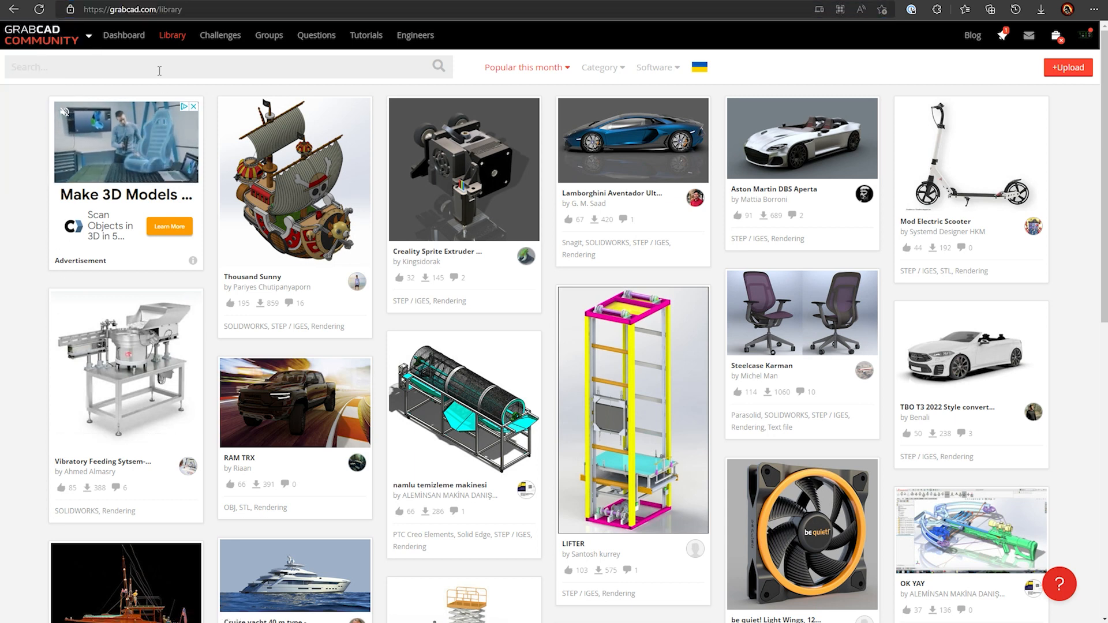
# Search the GrabCAD library for 'steam deck' and open Andrew Doe's Steam Deck model page
pyautogui.write('steam deck')
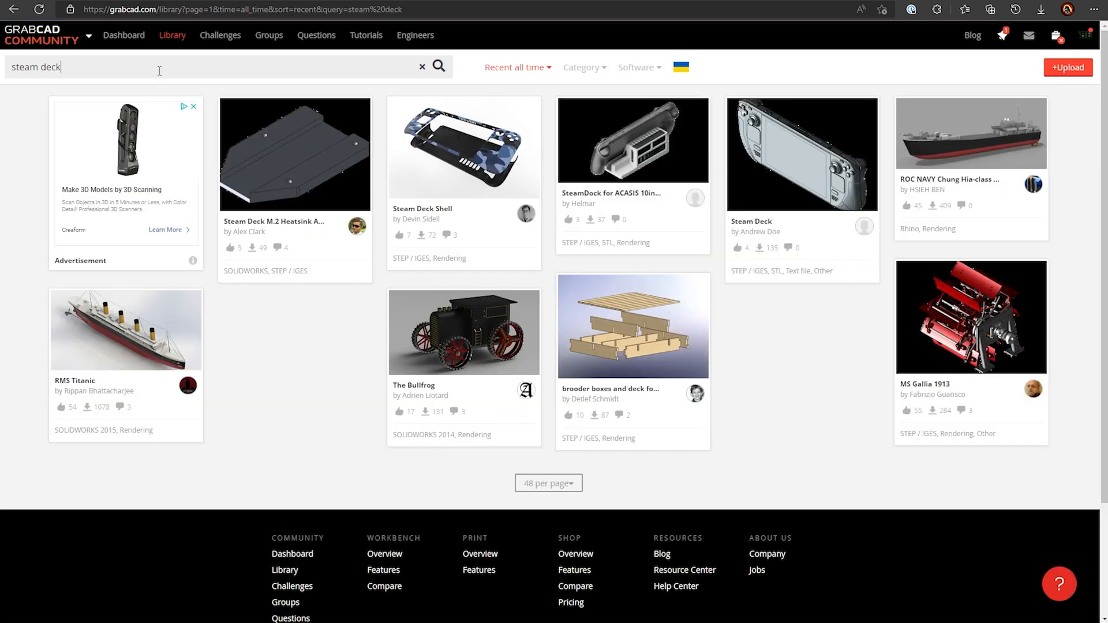
pyautogui.moveTo(817, 350)
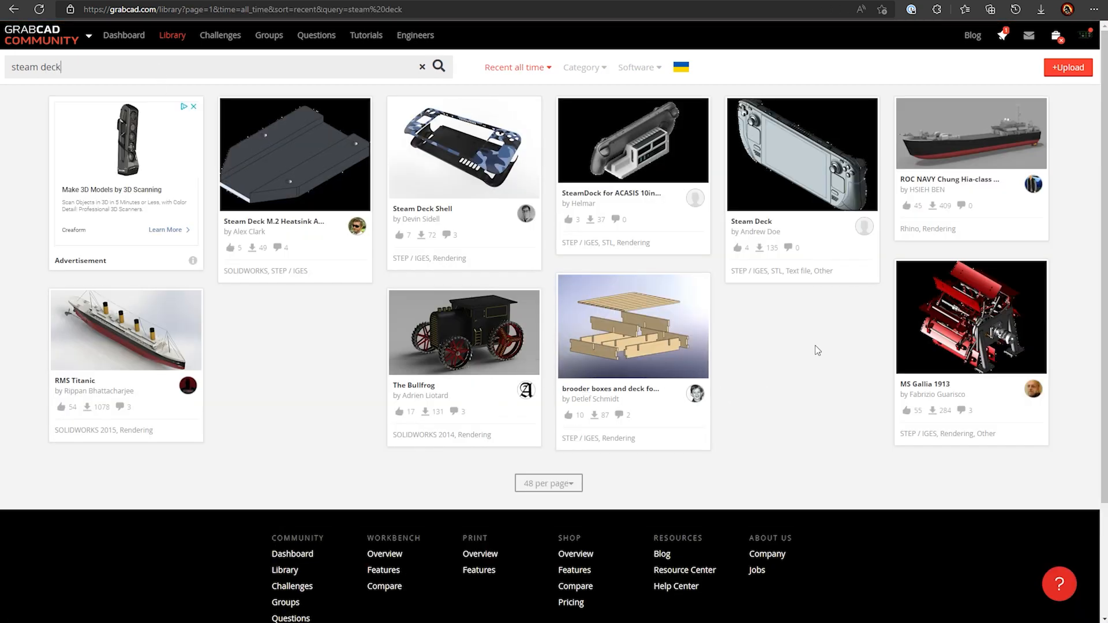
pyautogui.moveTo(835, 158)
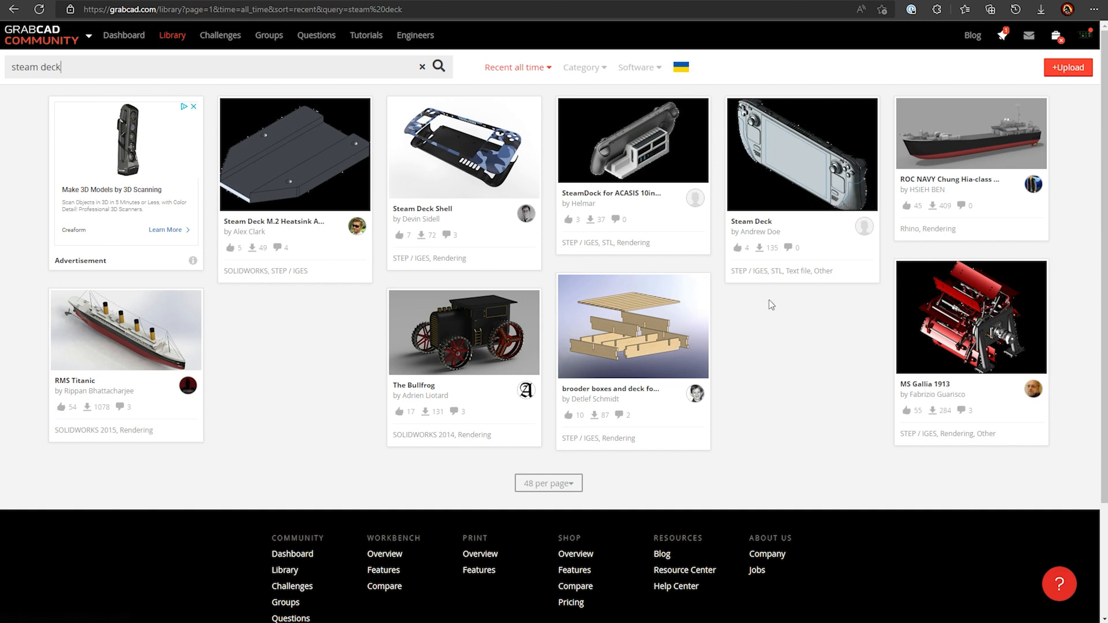
pyautogui.moveTo(777, 153)
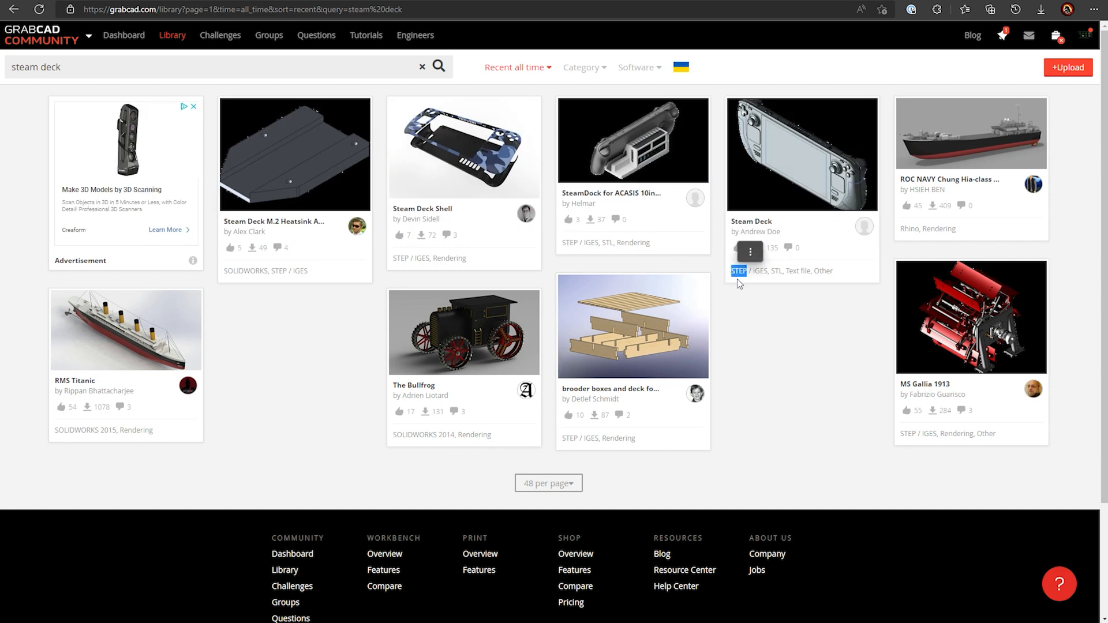
pyautogui.moveTo(813, 319)
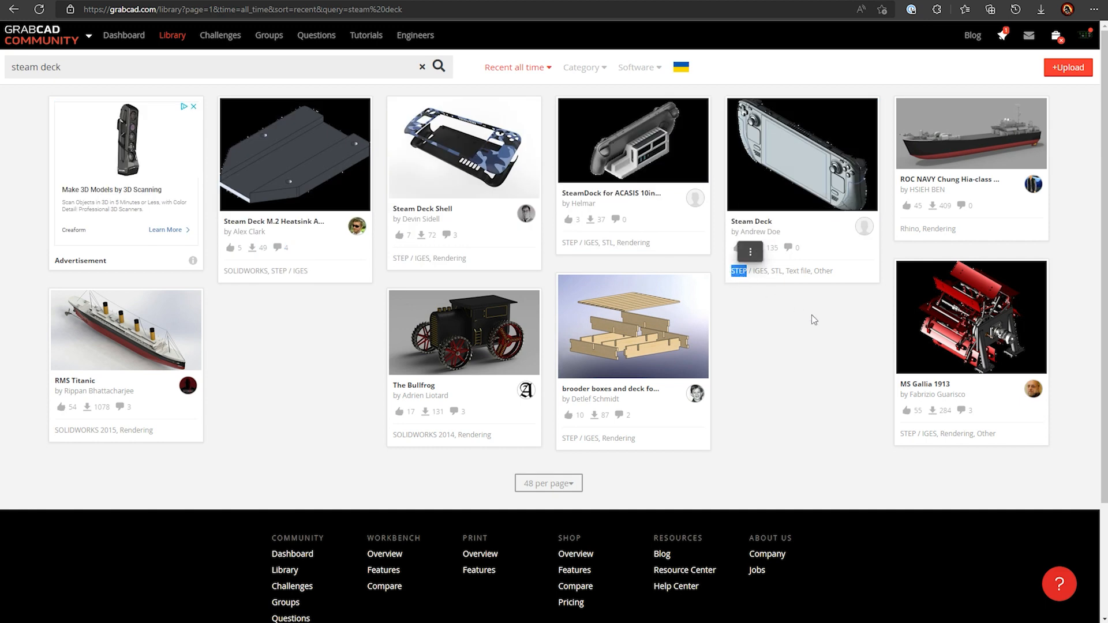
pyautogui.click(802, 154)
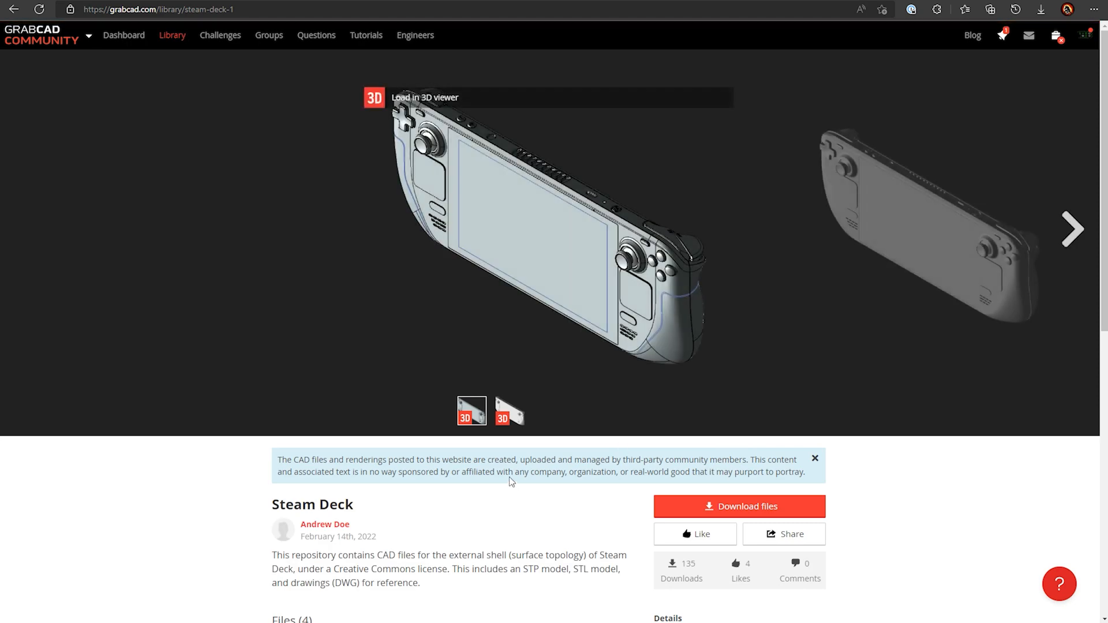
pyautogui.scroll(-3)
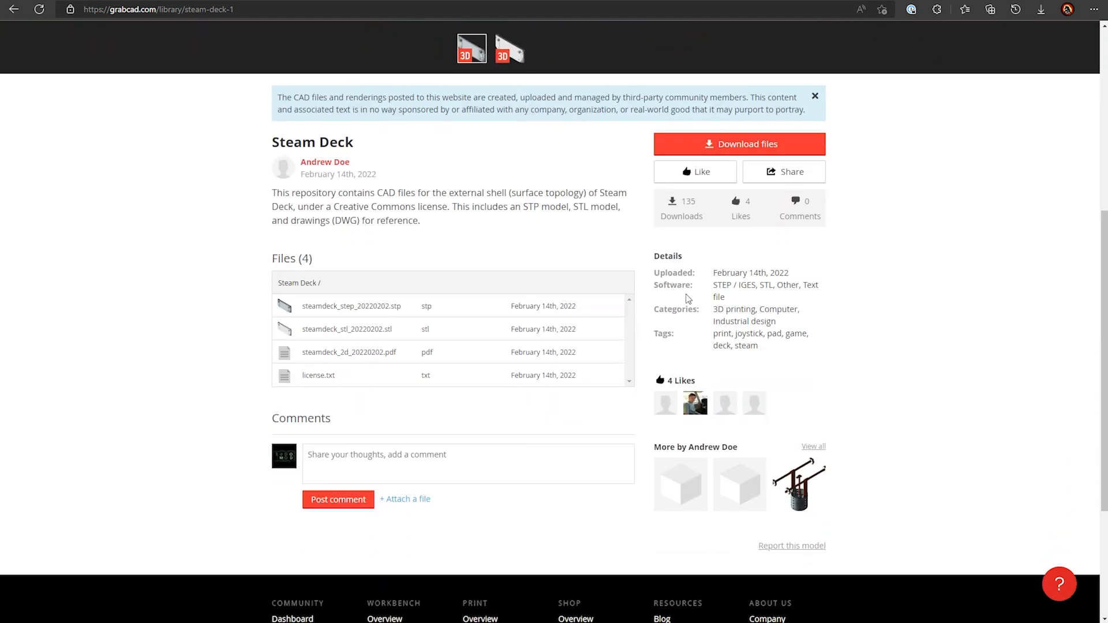
pyautogui.moveTo(736, 302)
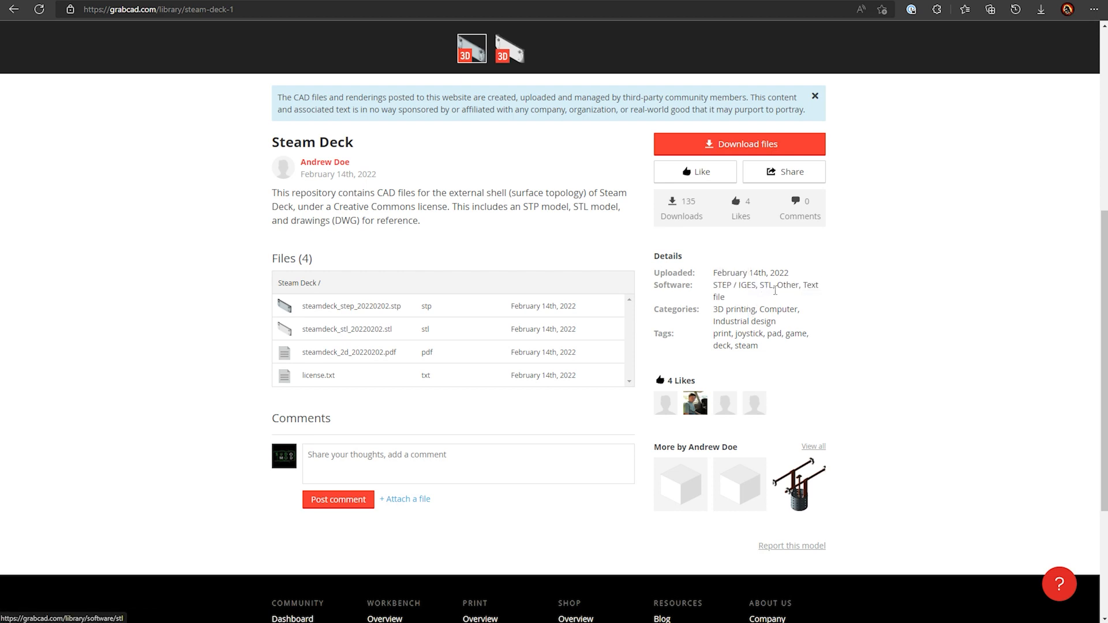
pyautogui.doubleClick(767, 285)
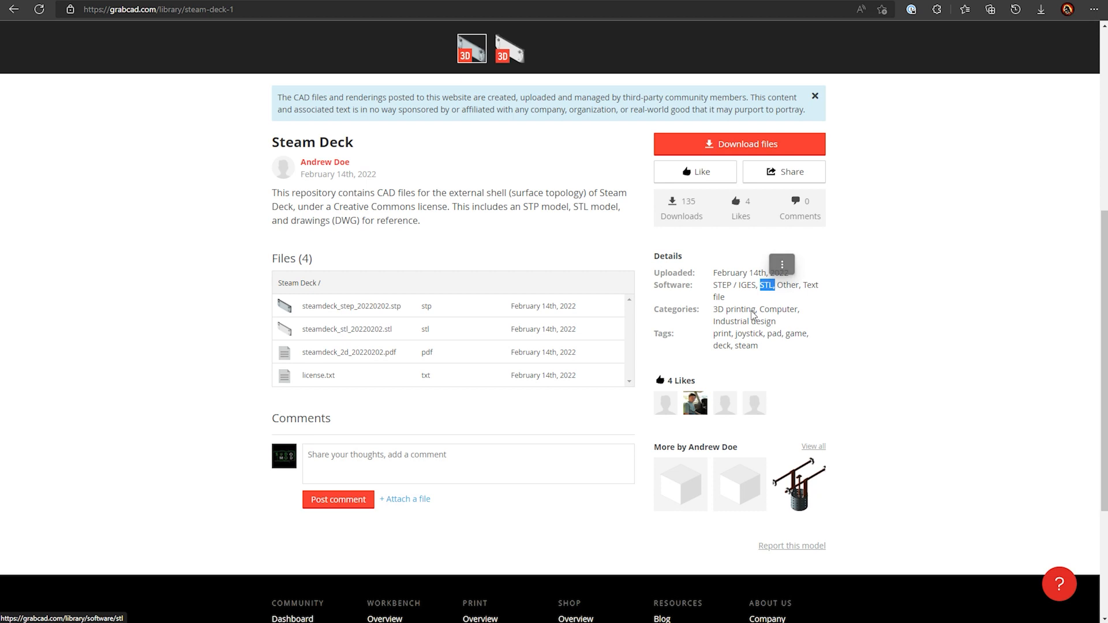
pyautogui.moveTo(752, 315)
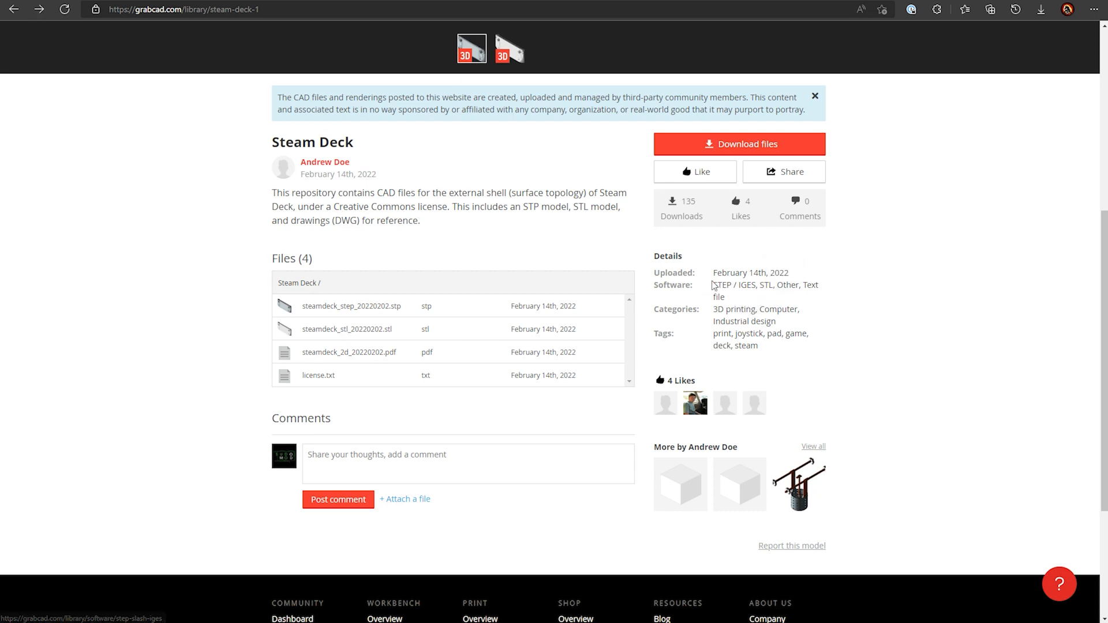
pyautogui.moveTo(655, 285); pyautogui.dragTo(733, 284)
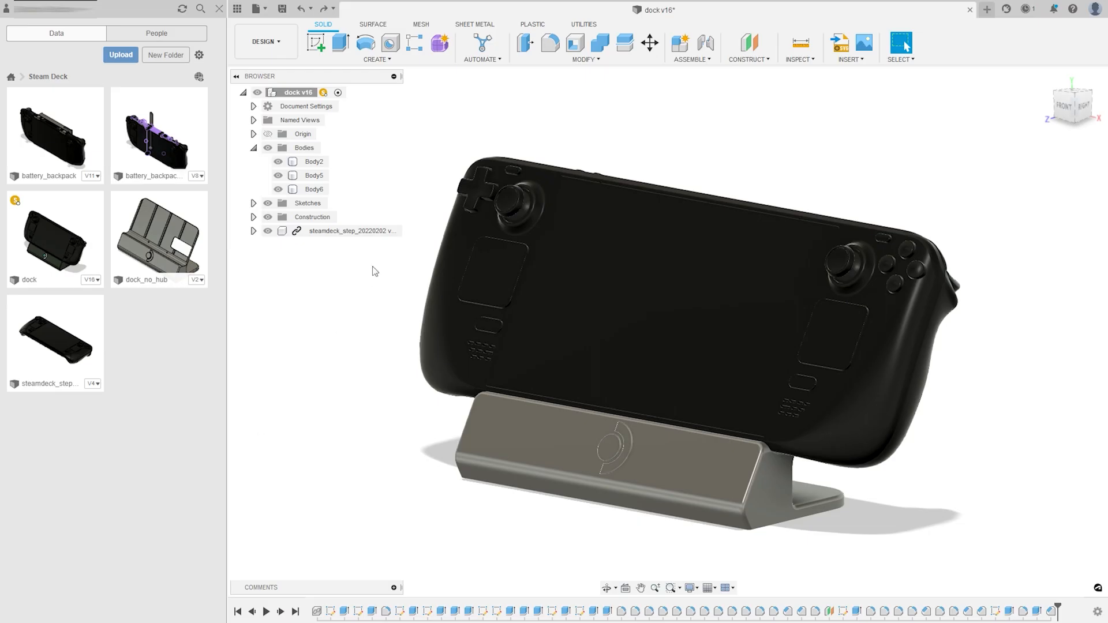
pyautogui.moveTo(165, 172)
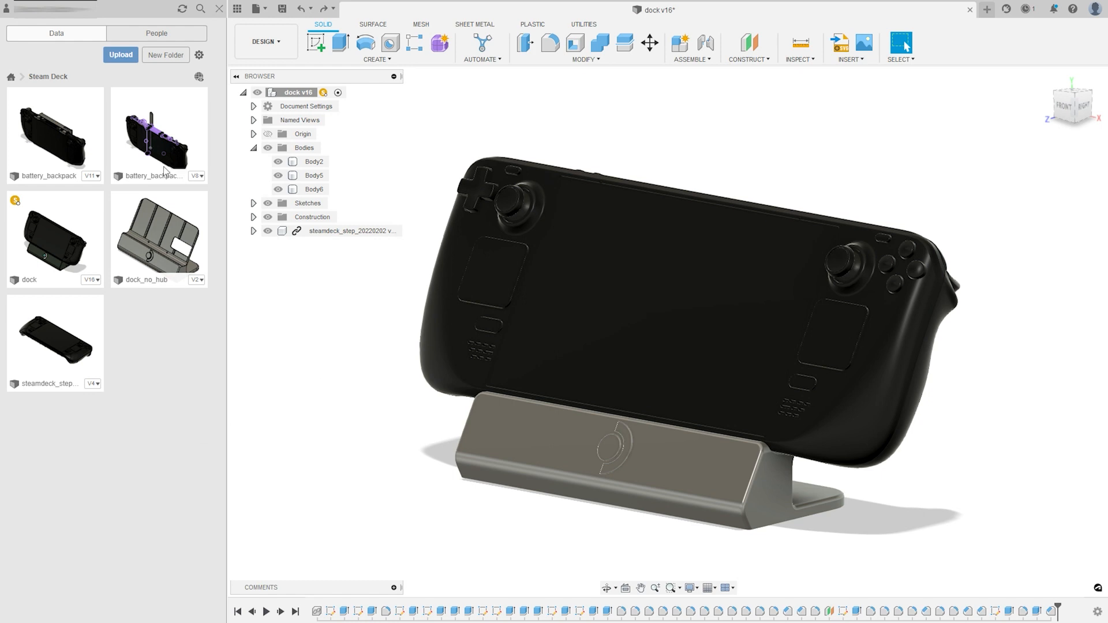
# Open the steamdeck_step model from the Data Panel and start a new blank design
pyautogui.click(120, 55)
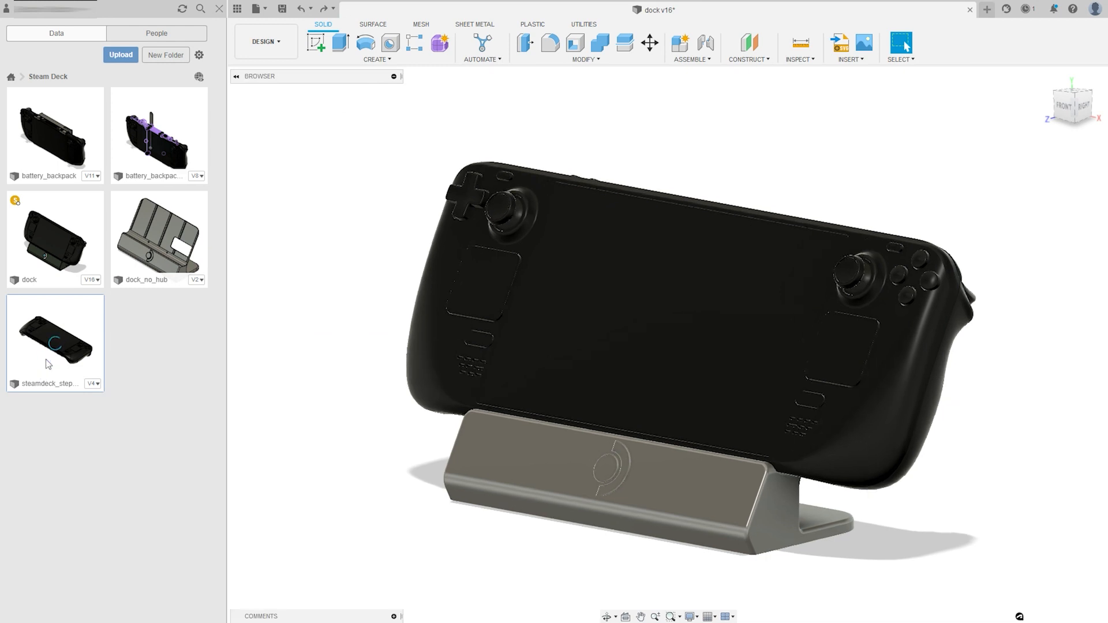
pyautogui.doubleClick(54, 333)
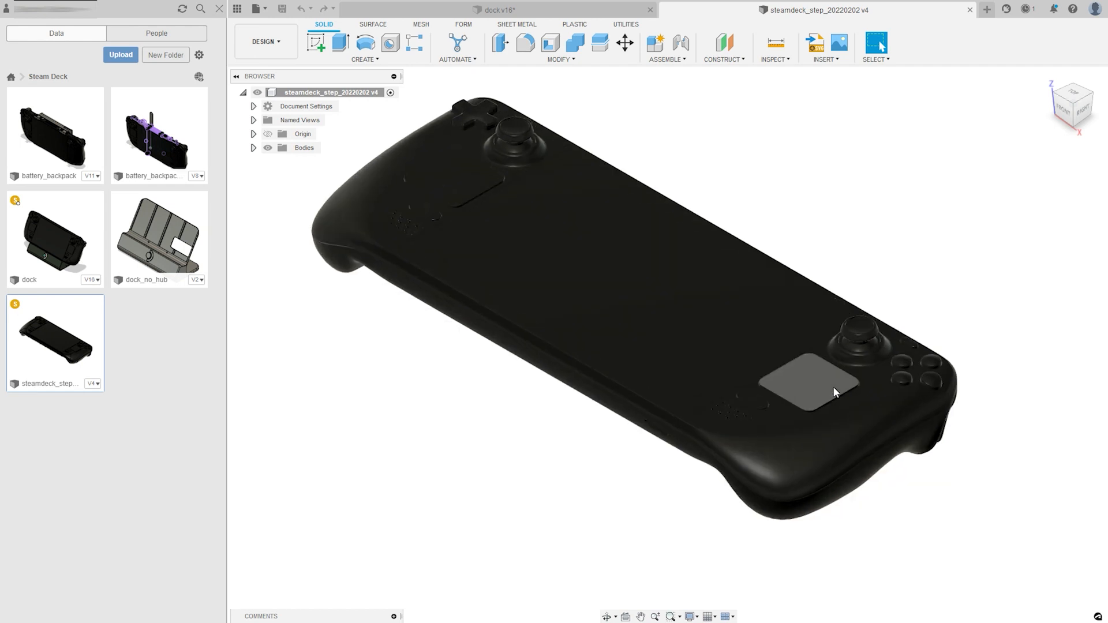
pyautogui.click(604, 273)
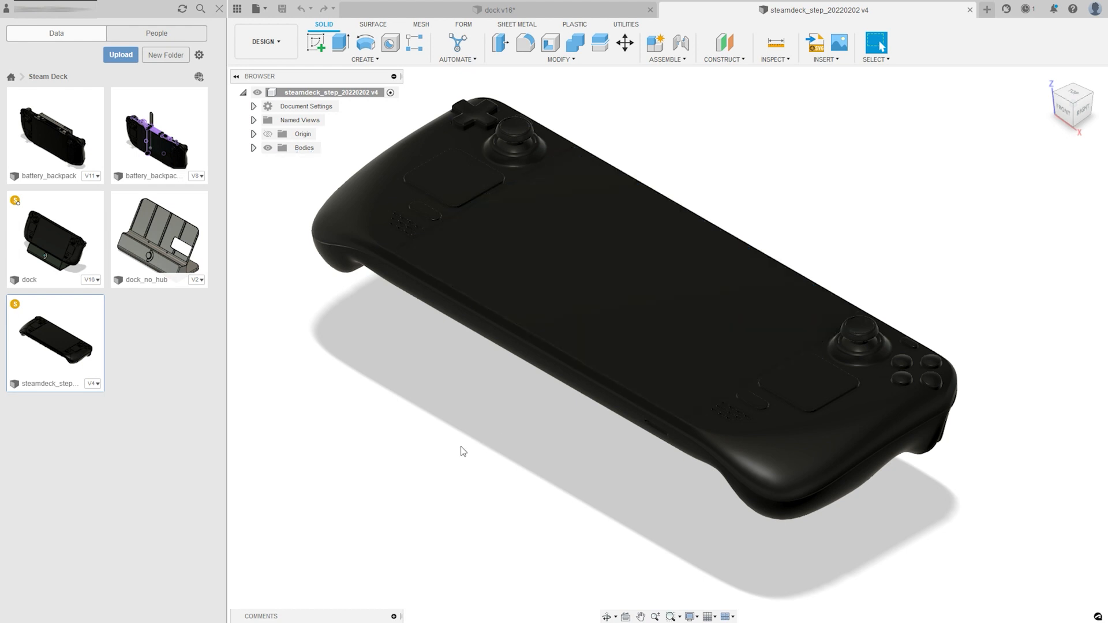
pyautogui.click(984, 9)
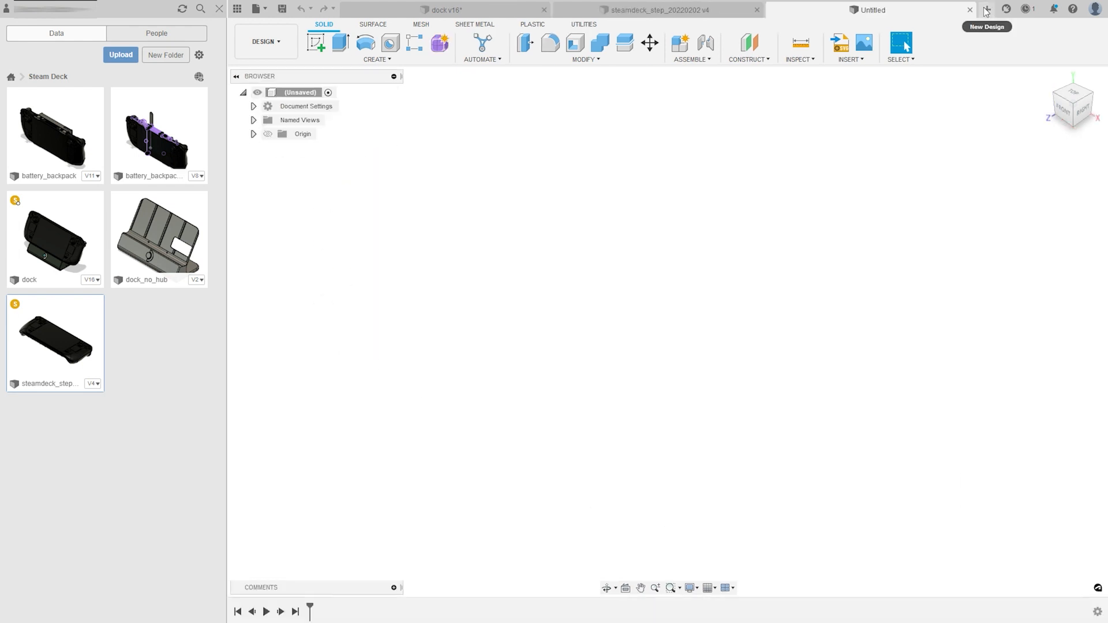
pyautogui.moveTo(229, 394)
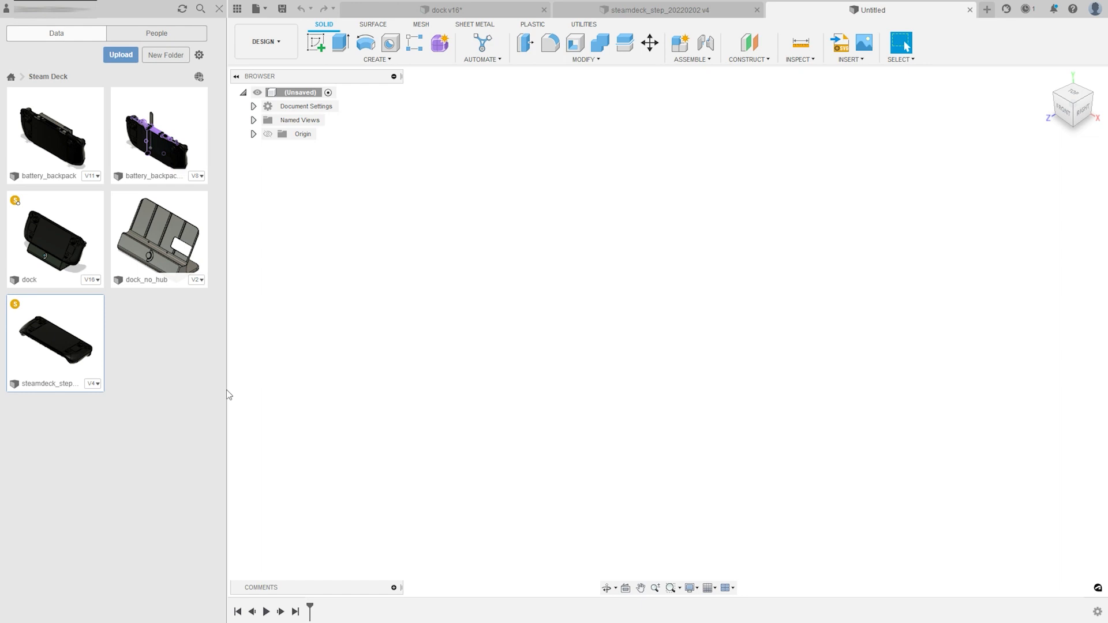
pyautogui.moveTo(496, 411)
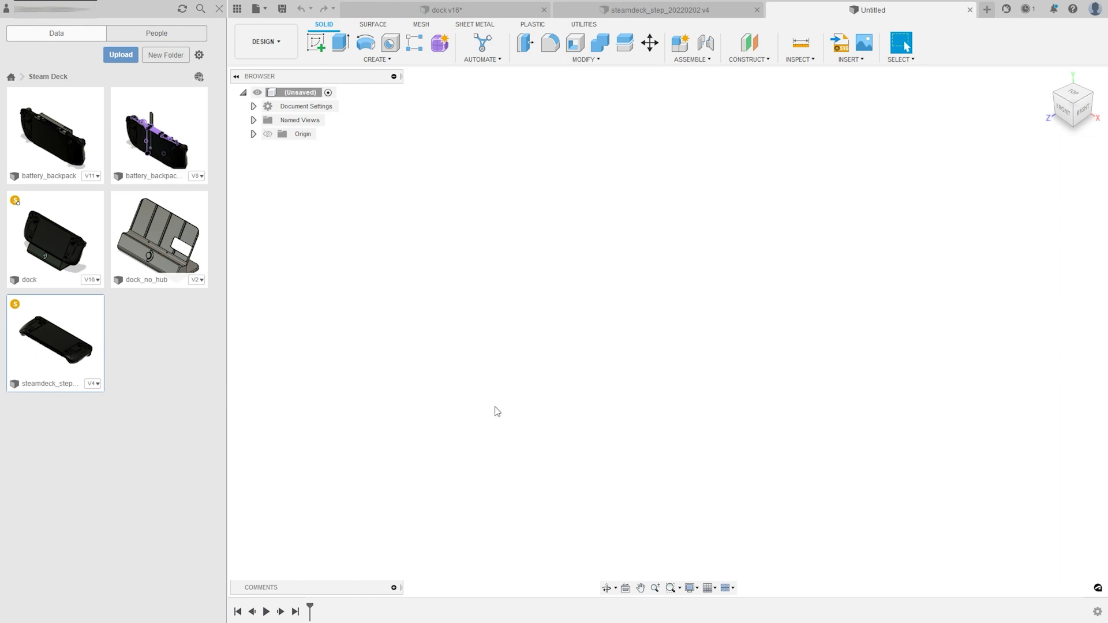
# Save the new blank design as 'Test'
pyautogui.press('ctrl+s')
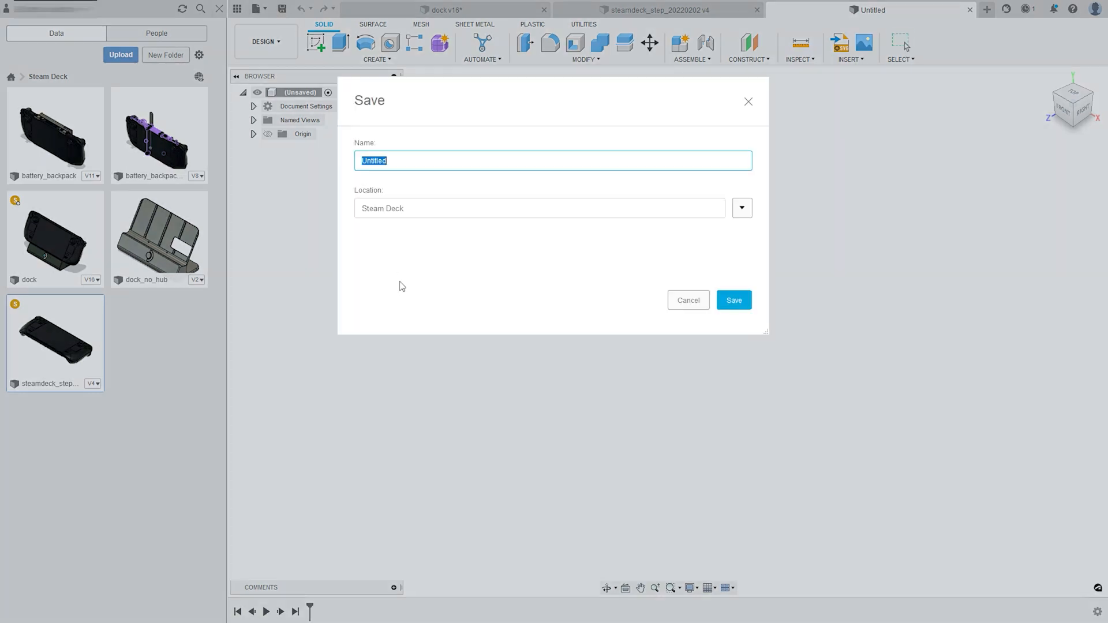
pyautogui.write('Test')
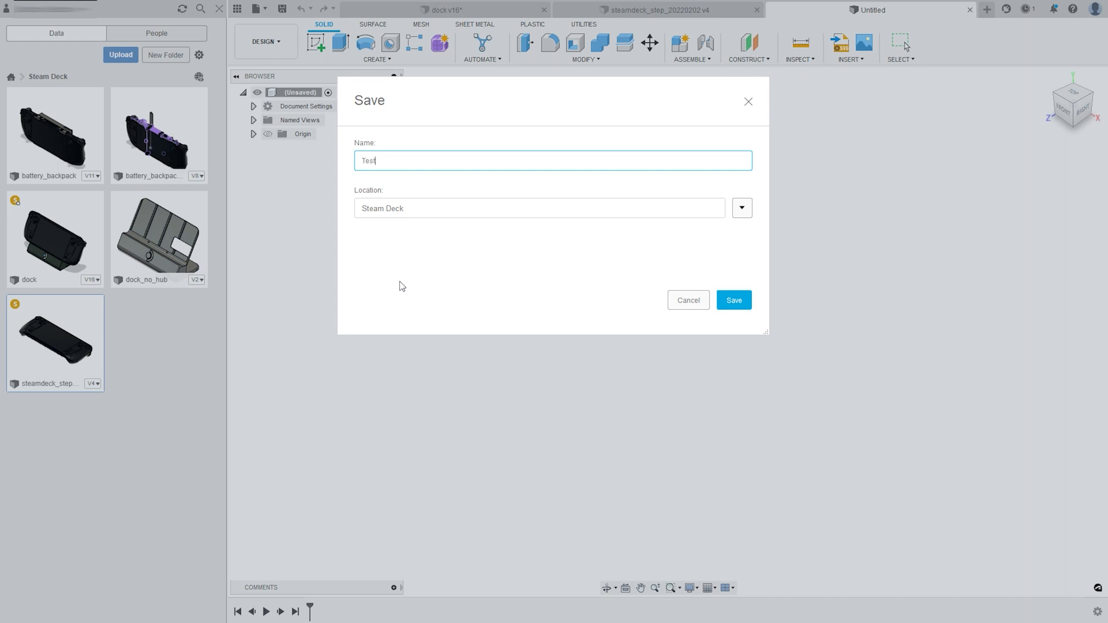
pyautogui.click(732, 299)
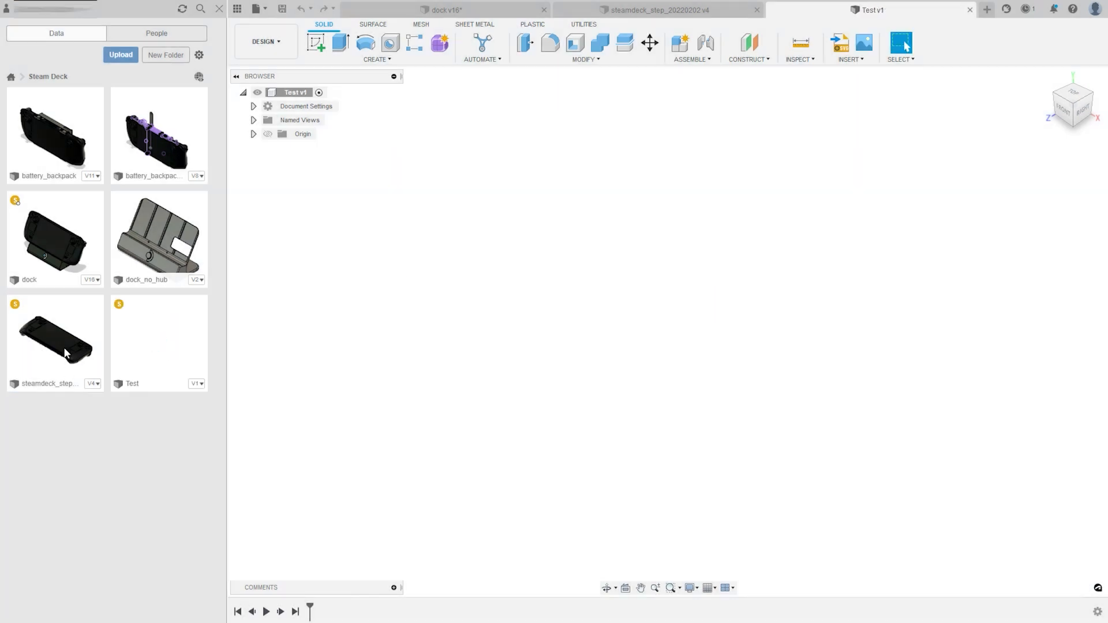
# Insert the Steam Deck model into Test, rotate it -25° about X, and save
pyautogui.rightClick(54, 338)
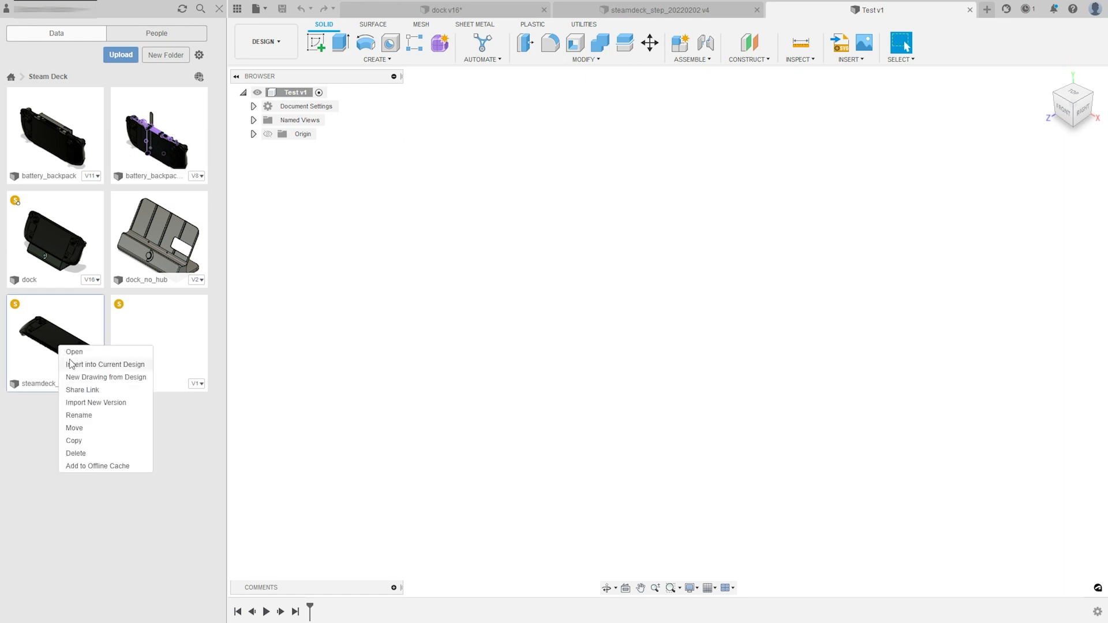
pyautogui.click(167, 522)
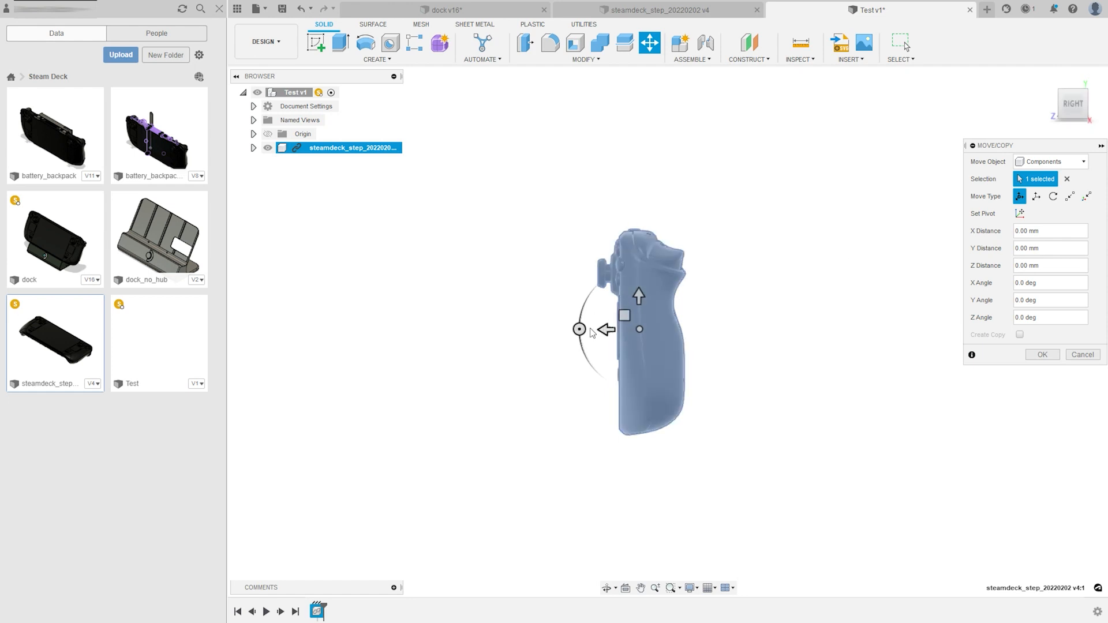
pyautogui.moveTo(579, 329); pyautogui.dragTo(585, 304)
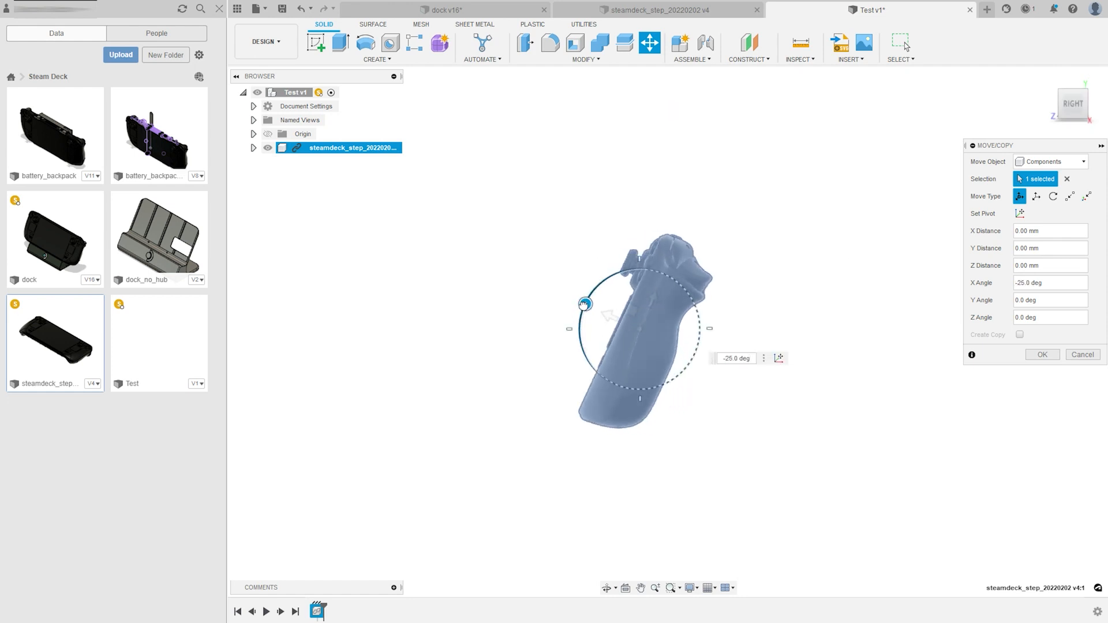
pyautogui.click(1041, 354)
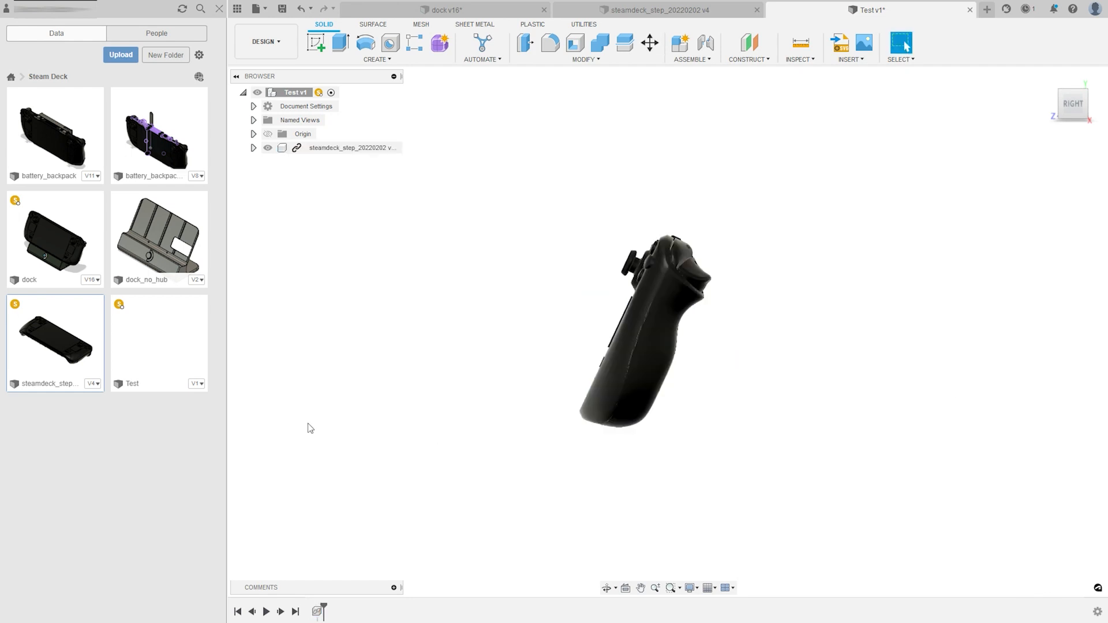
pyautogui.moveTo(636, 318); pyautogui.dragTo(451, 378)
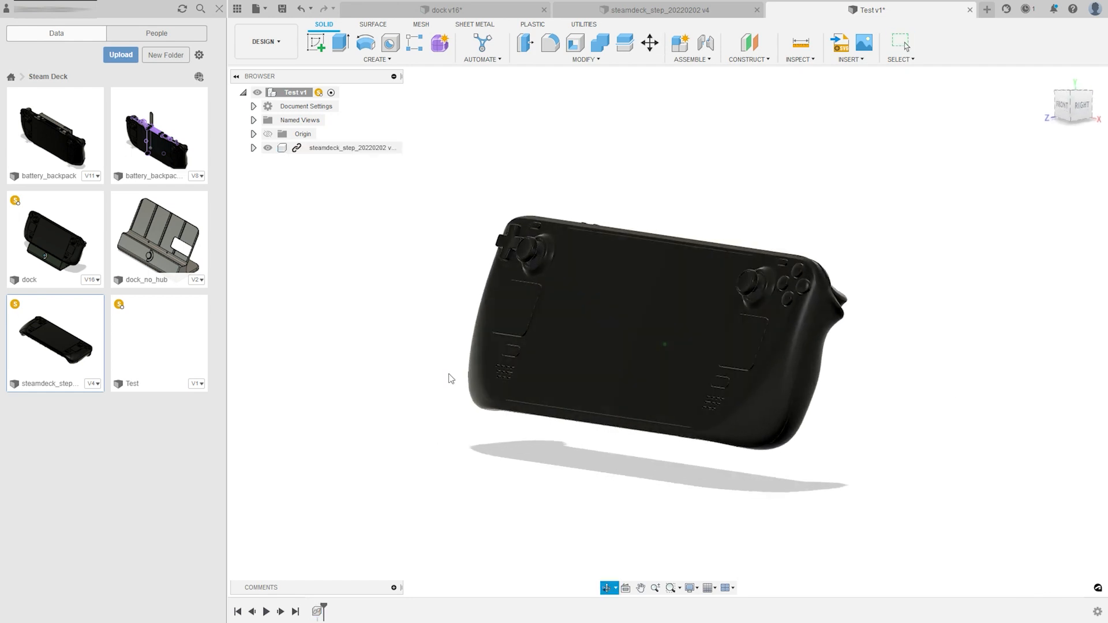
pyautogui.click(281, 8)
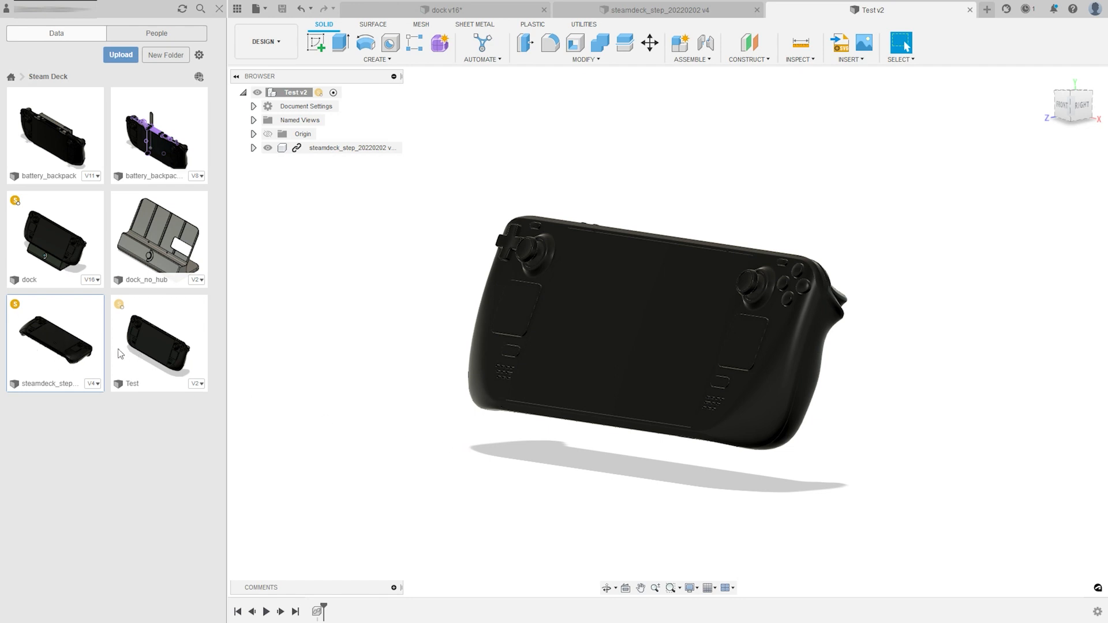
pyautogui.click(655, 10)
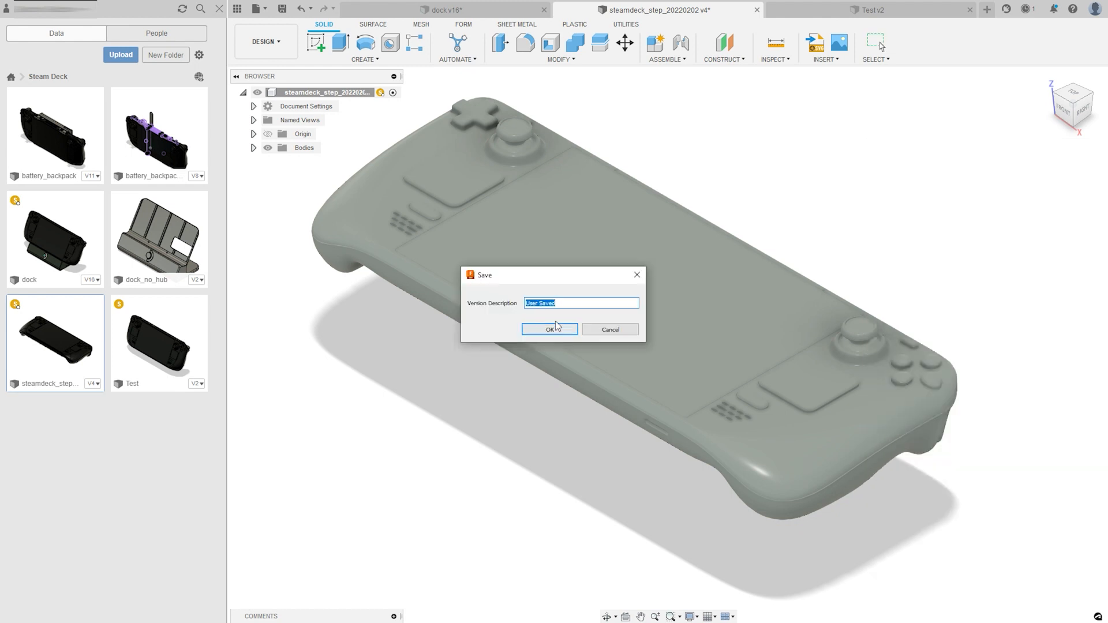
# Save a new steamdeck_step version and update Test's out-of-date linked component to it
pyautogui.click(549, 330)
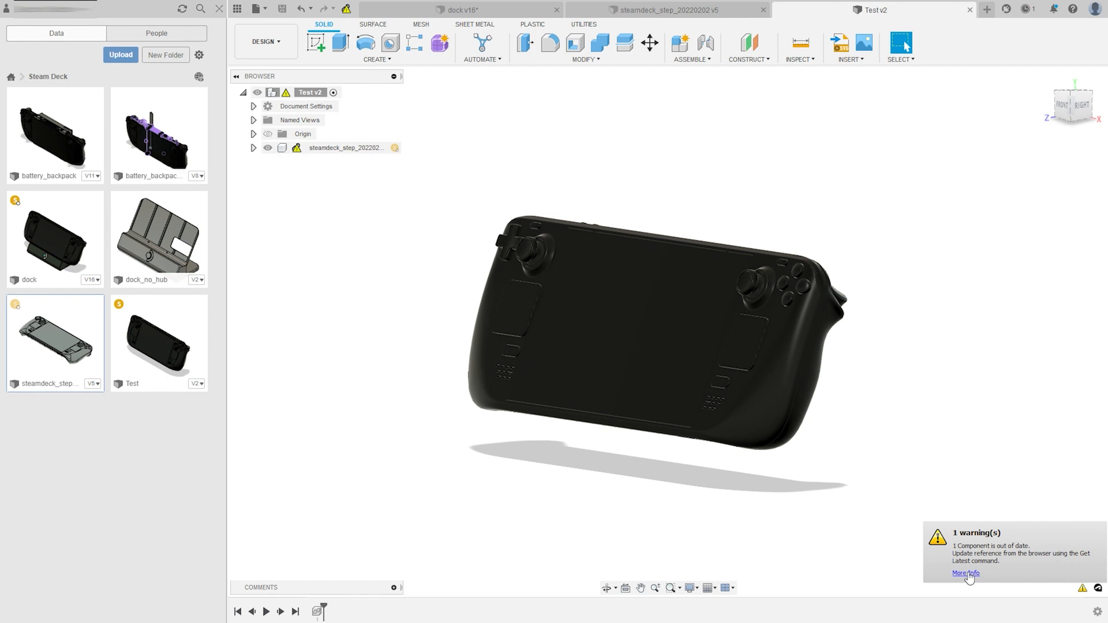
pyautogui.rightClick(345, 148)
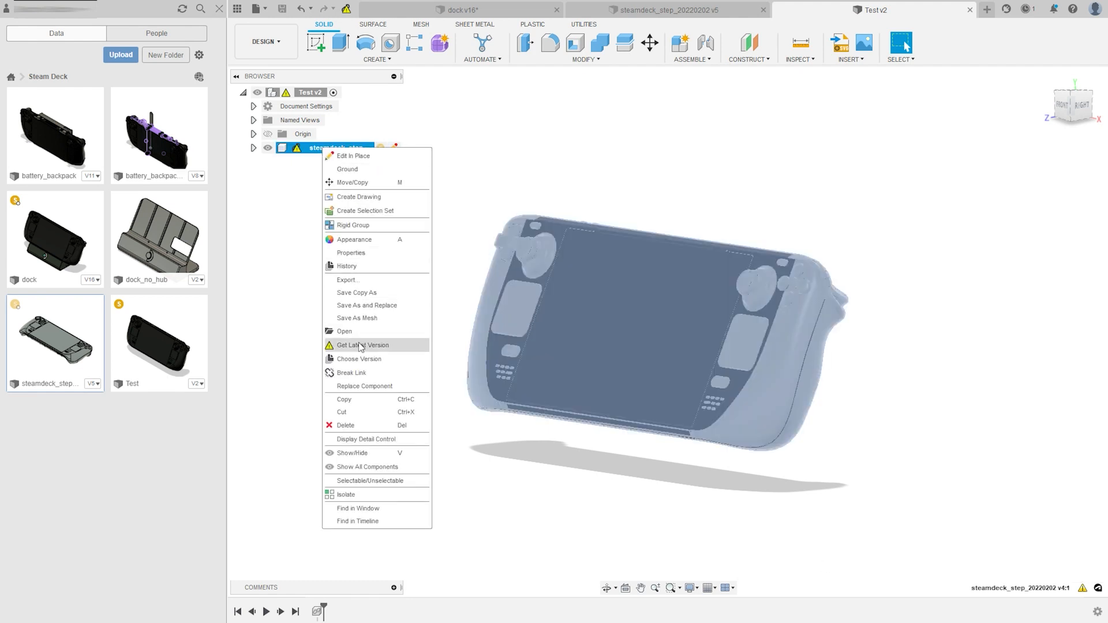
pyautogui.click(362, 345)
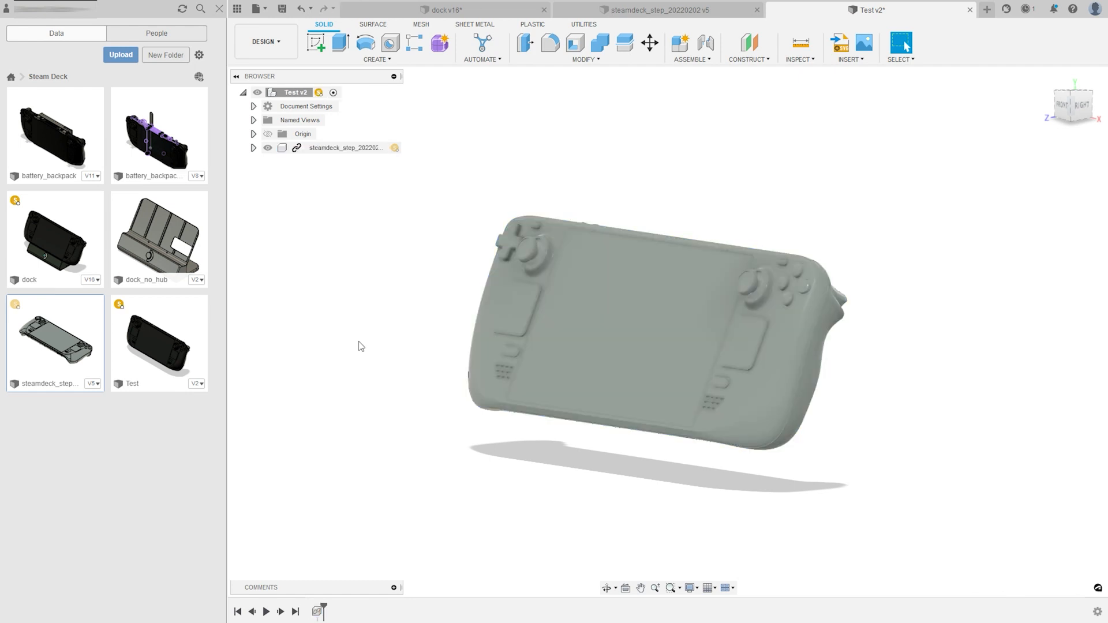
pyautogui.moveTo(70, 350)
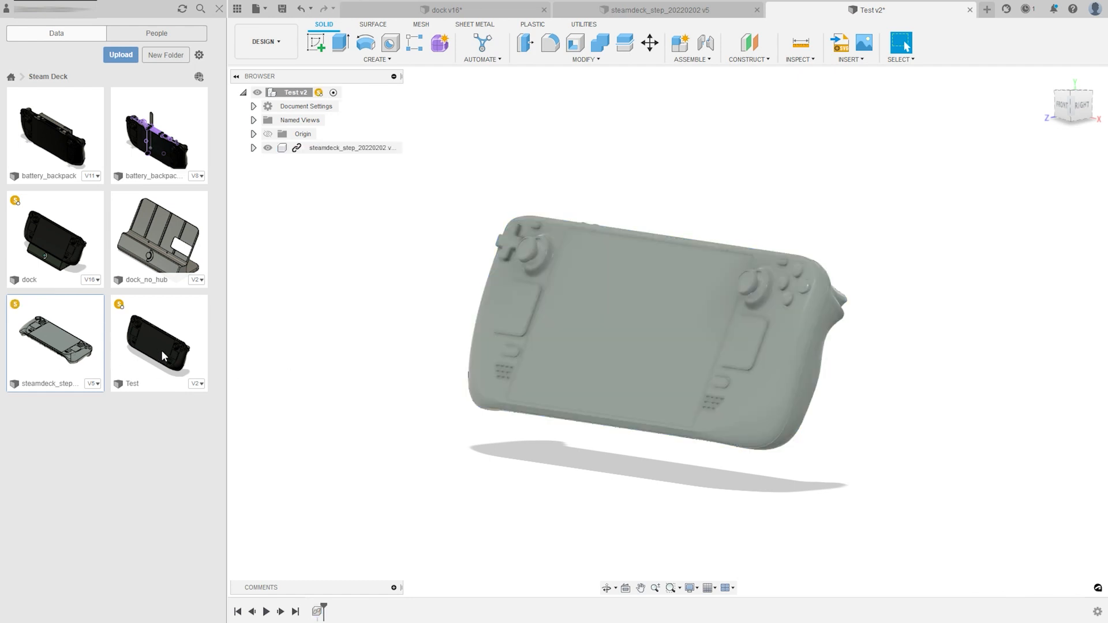
pyautogui.moveTo(659, 10)
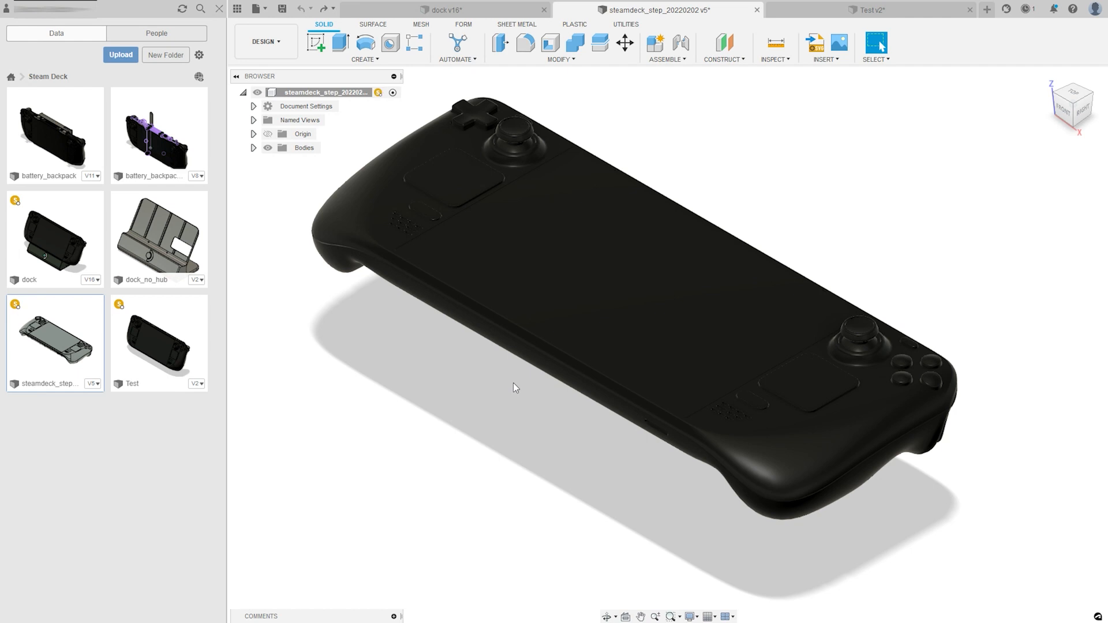
pyautogui.press('ctrl+s')
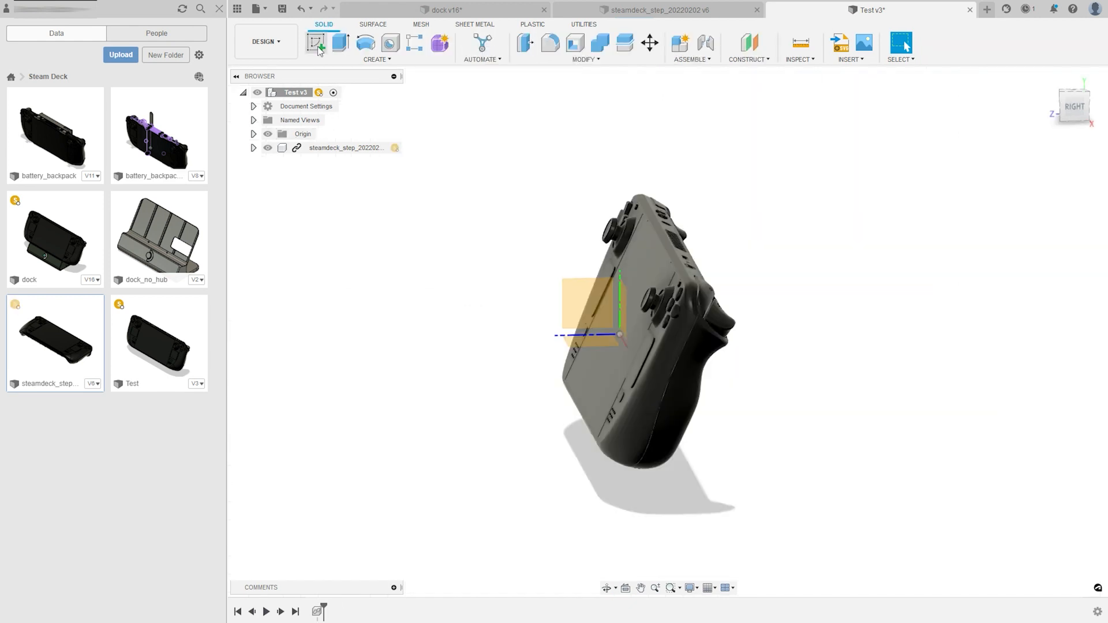
# Sketch on the side plane and intersect the Steam Deck body to capture its outline
pyautogui.click(316, 43)
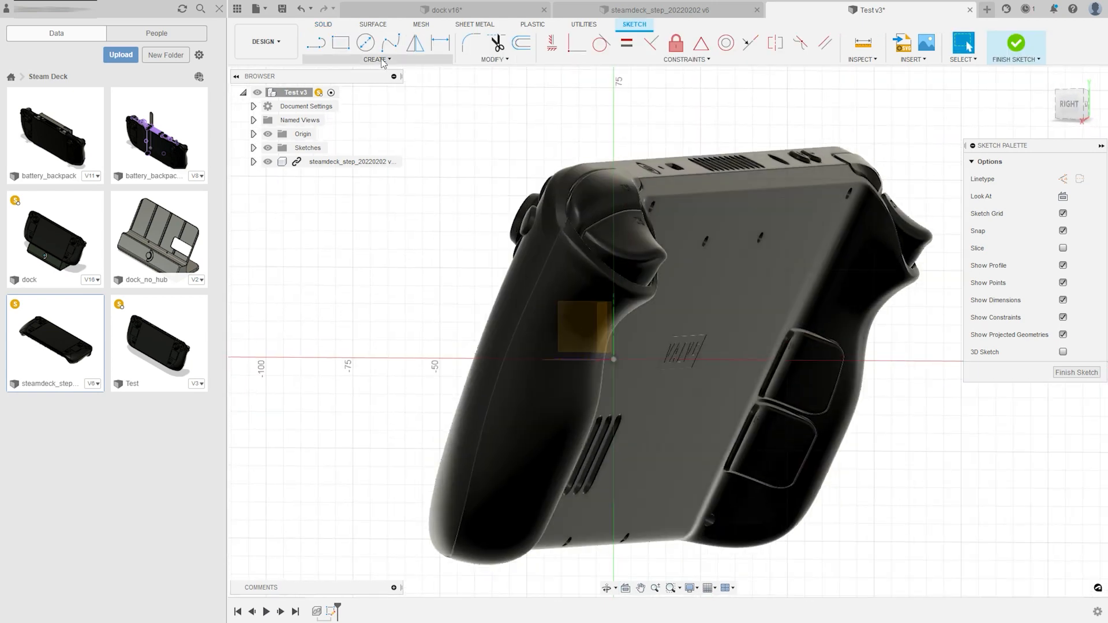
pyautogui.click(377, 59)
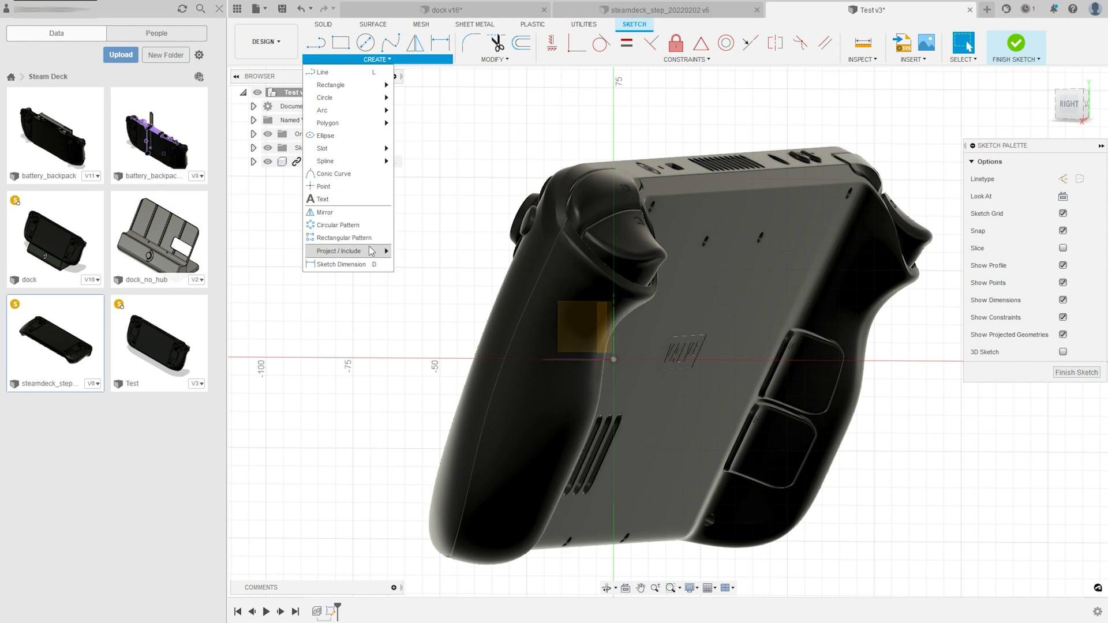
pyautogui.moveTo(343, 251)
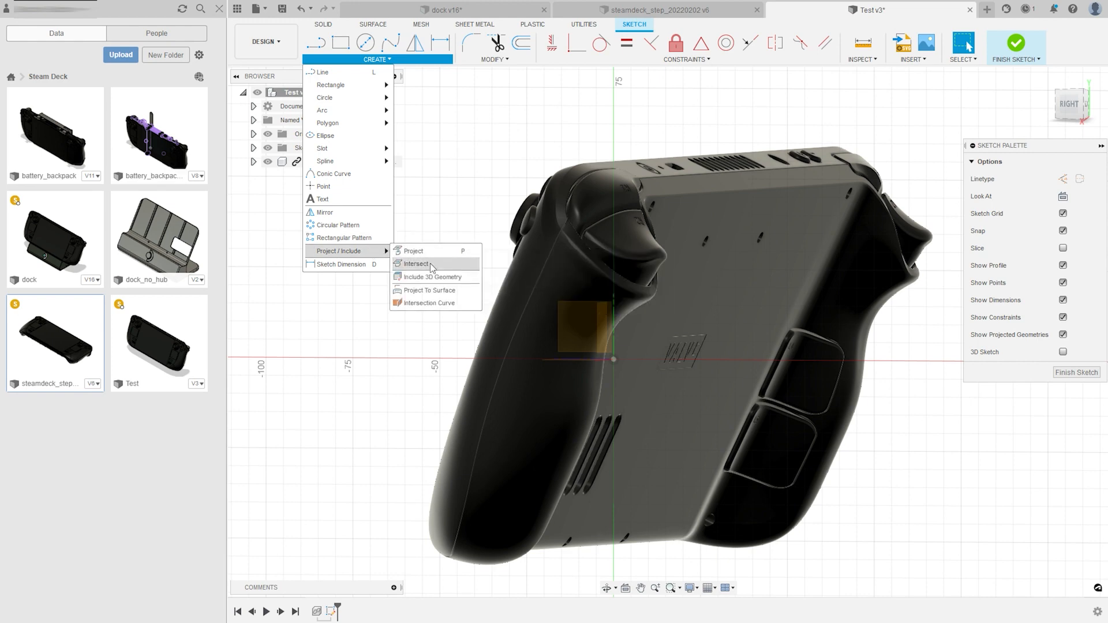
pyautogui.click(416, 263)
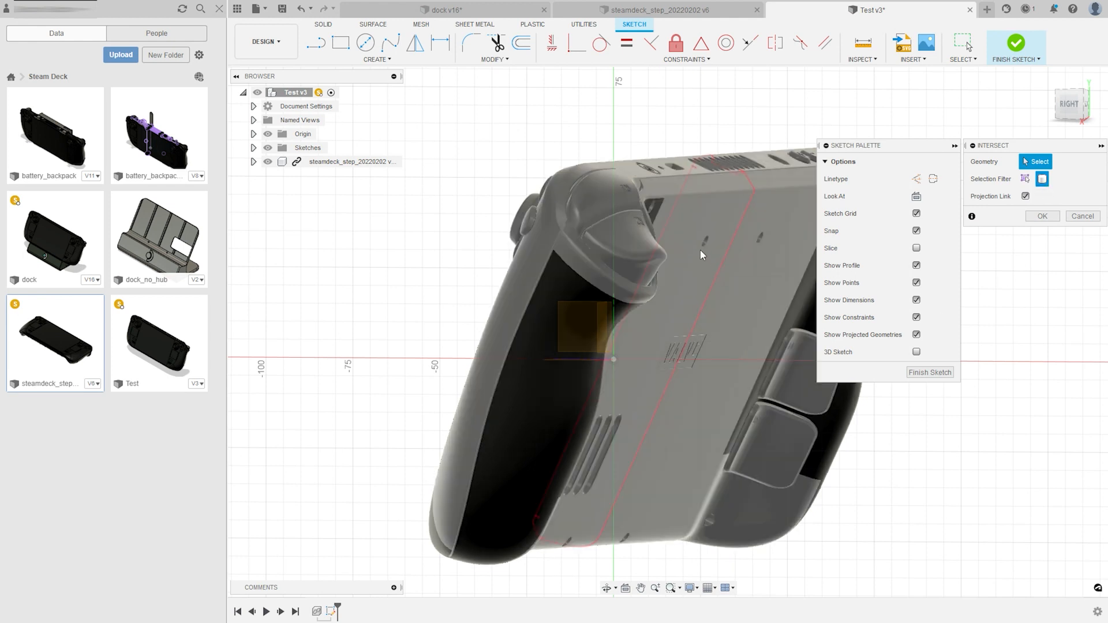
pyautogui.click(702, 255)
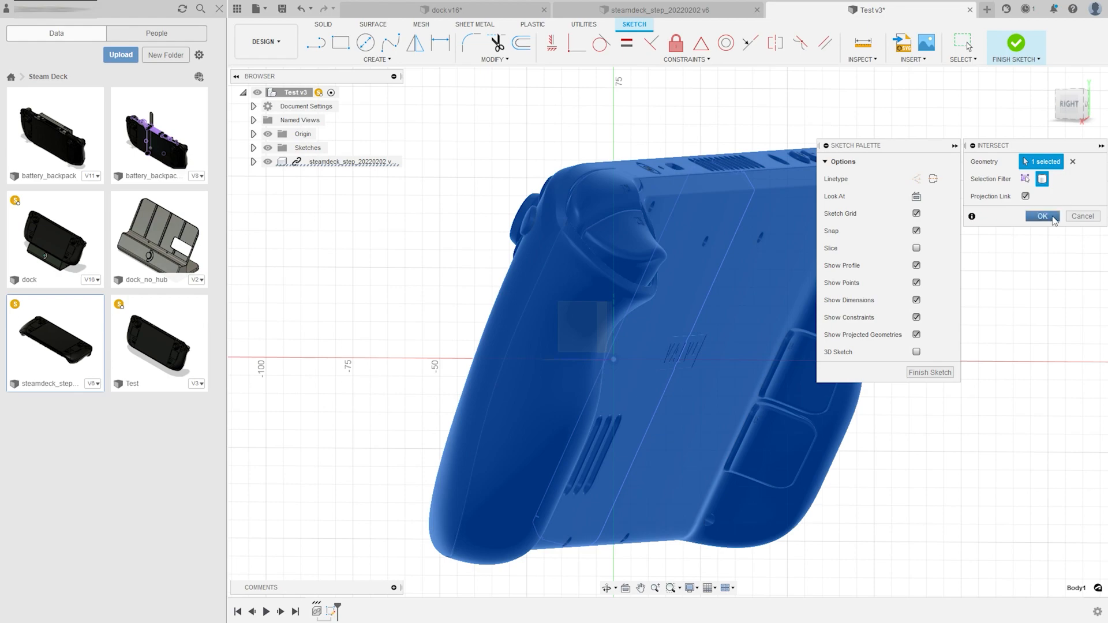
pyautogui.click(1042, 217)
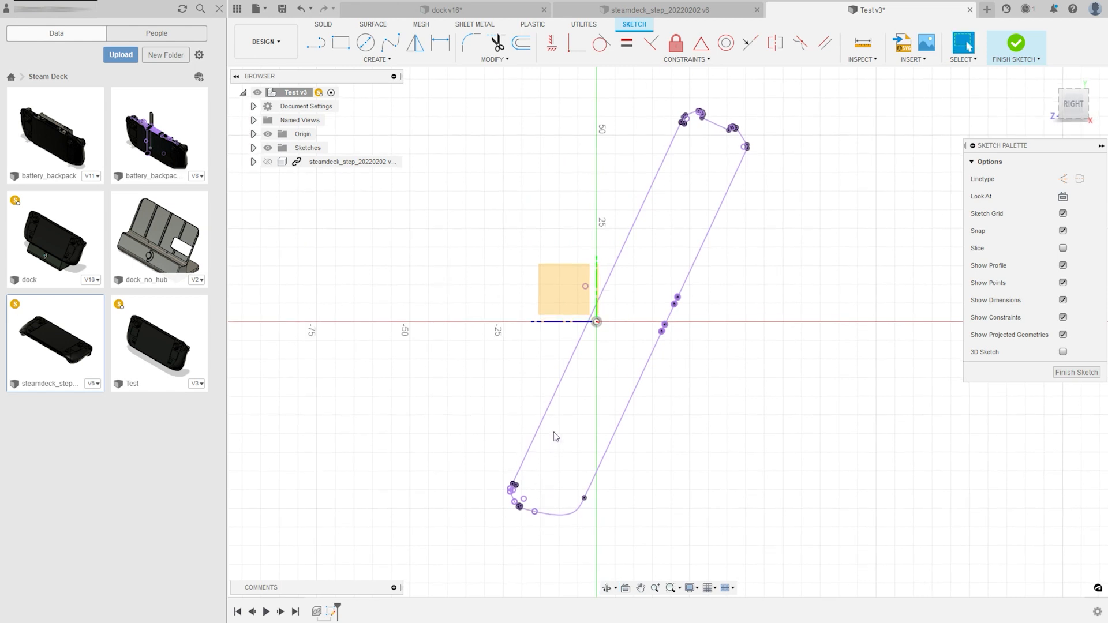
pyautogui.moveTo(599, 181)
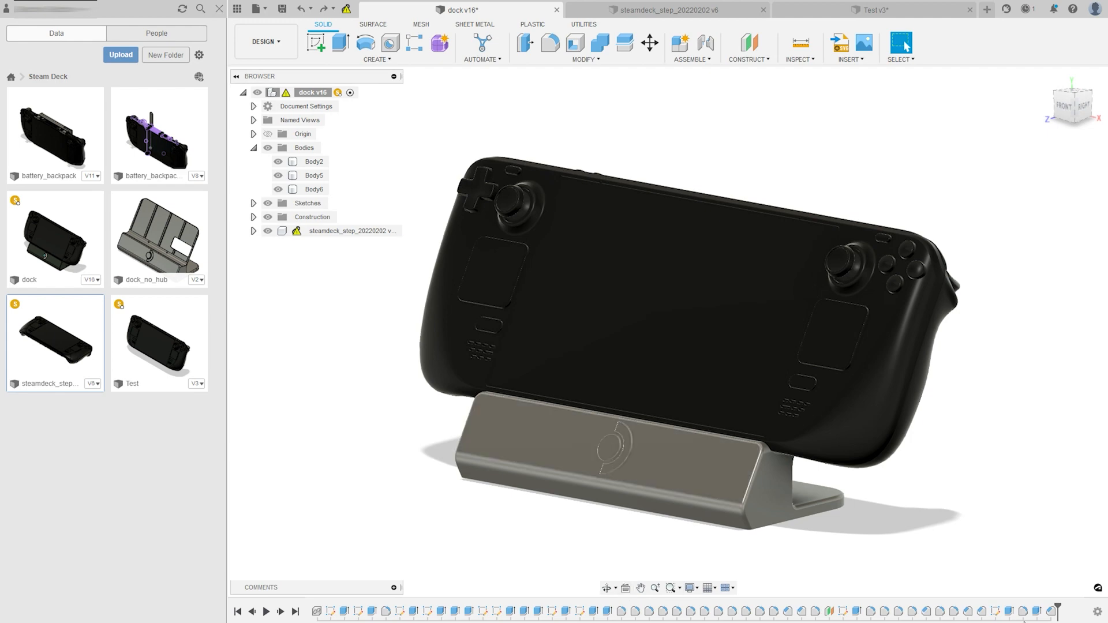
pyautogui.moveTo(331, 611)
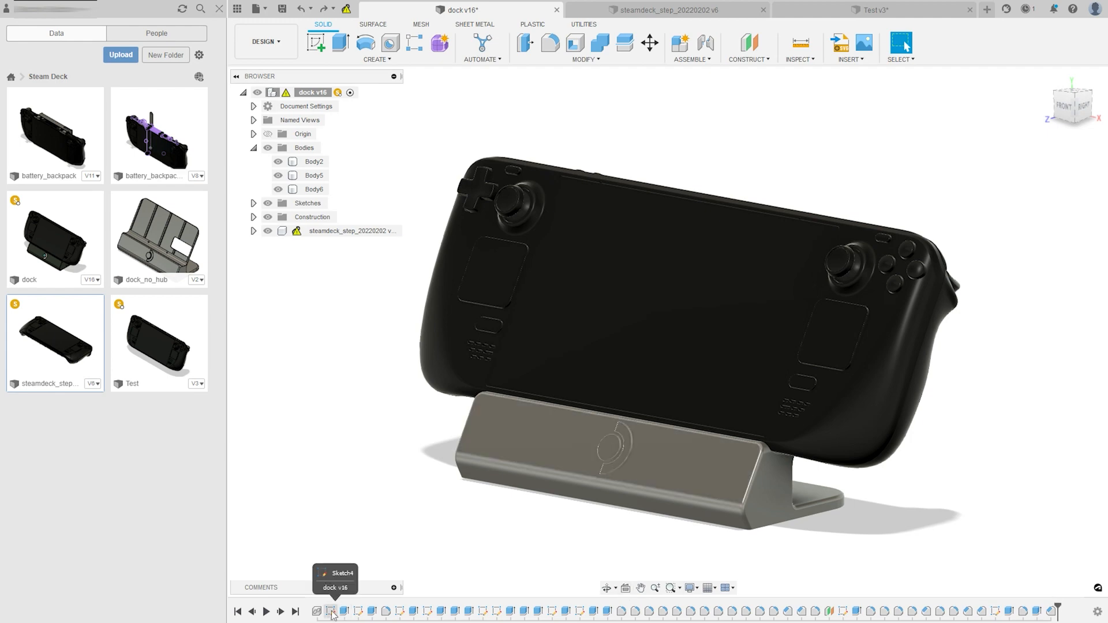
# Review the dock's Sketch4 for reference, then return to Test's finished cross-section sketch
pyautogui.doubleClick(331, 612)
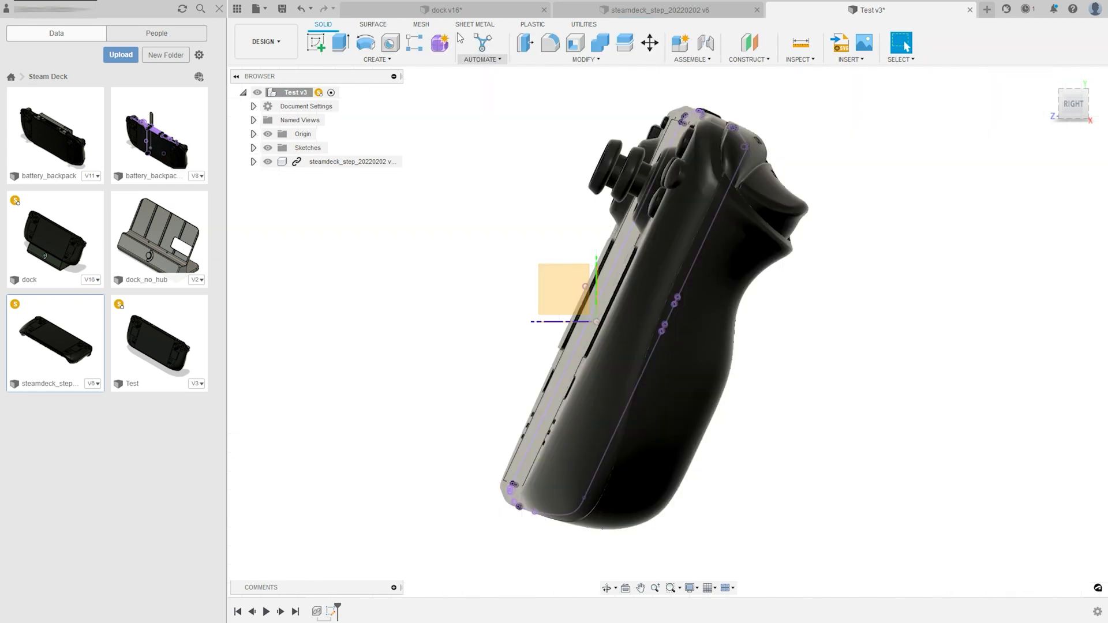
# Sketch on the Steam Deck's back and project its two small circular faces
pyautogui.click(459, 10)
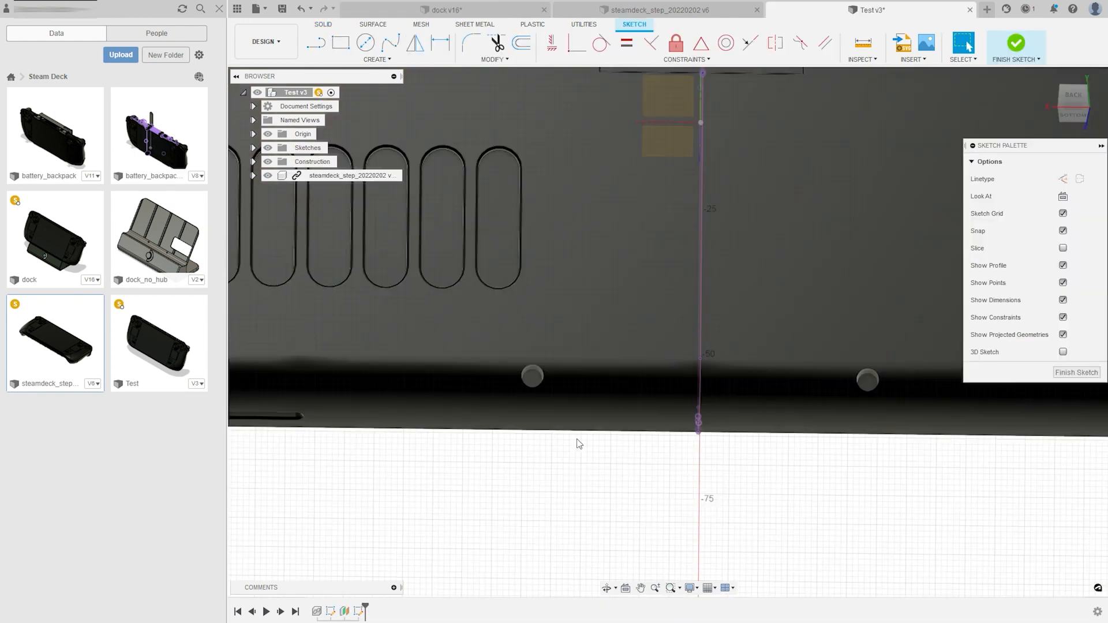
pyautogui.click(365, 42)
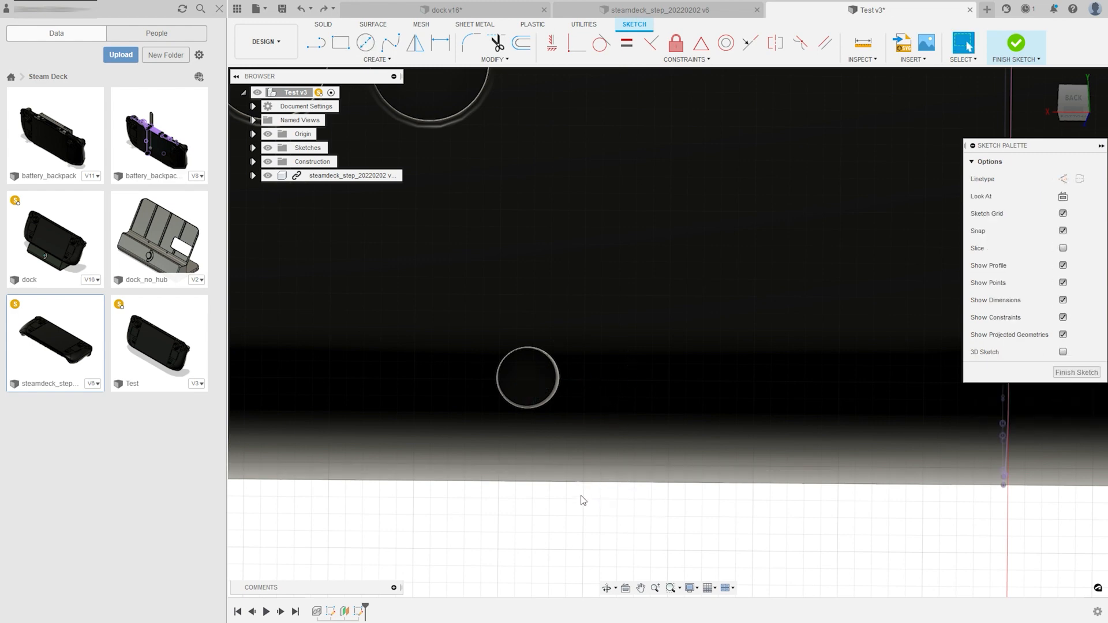
pyautogui.click(961, 42)
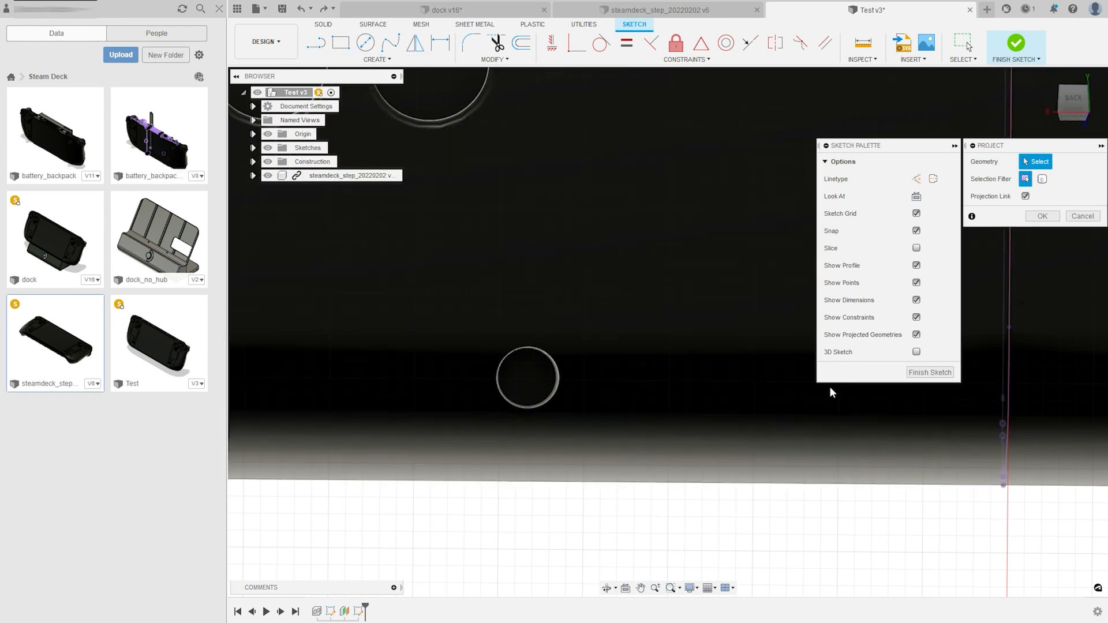
pyautogui.click(526, 377)
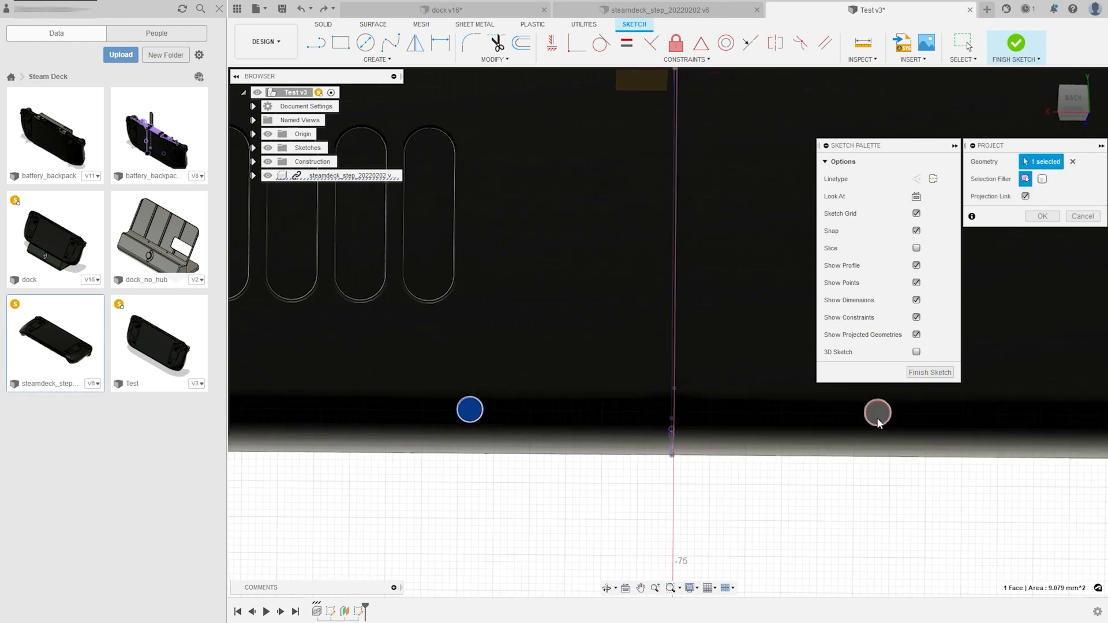
pyautogui.click(1041, 215)
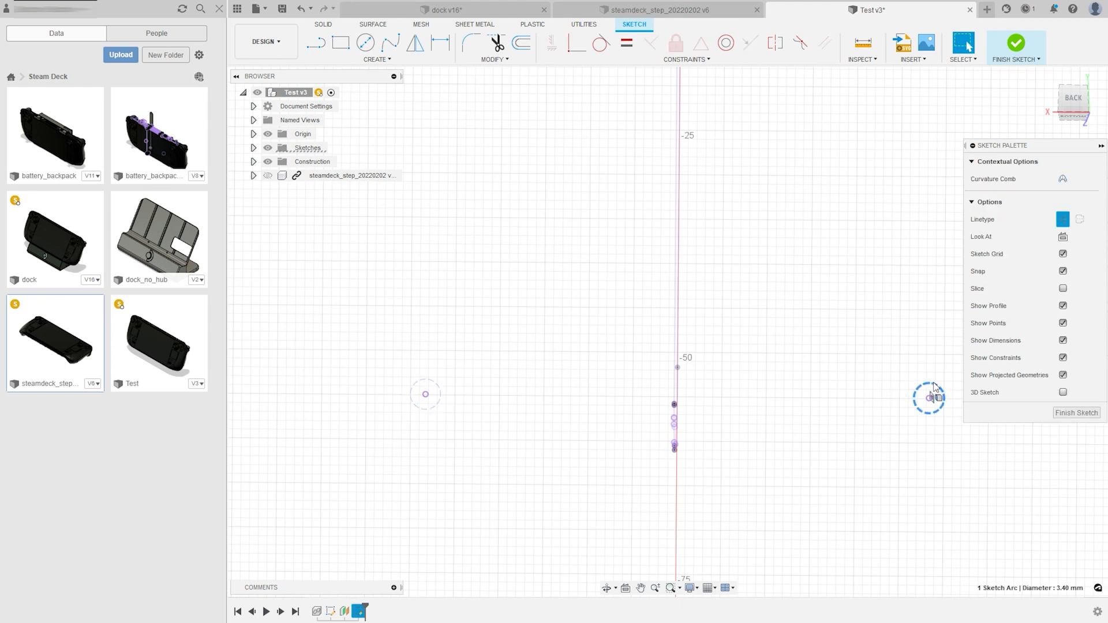
# Offset the projected circle 1 mm outward and select the new circular profile
pyautogui.click(520, 43)
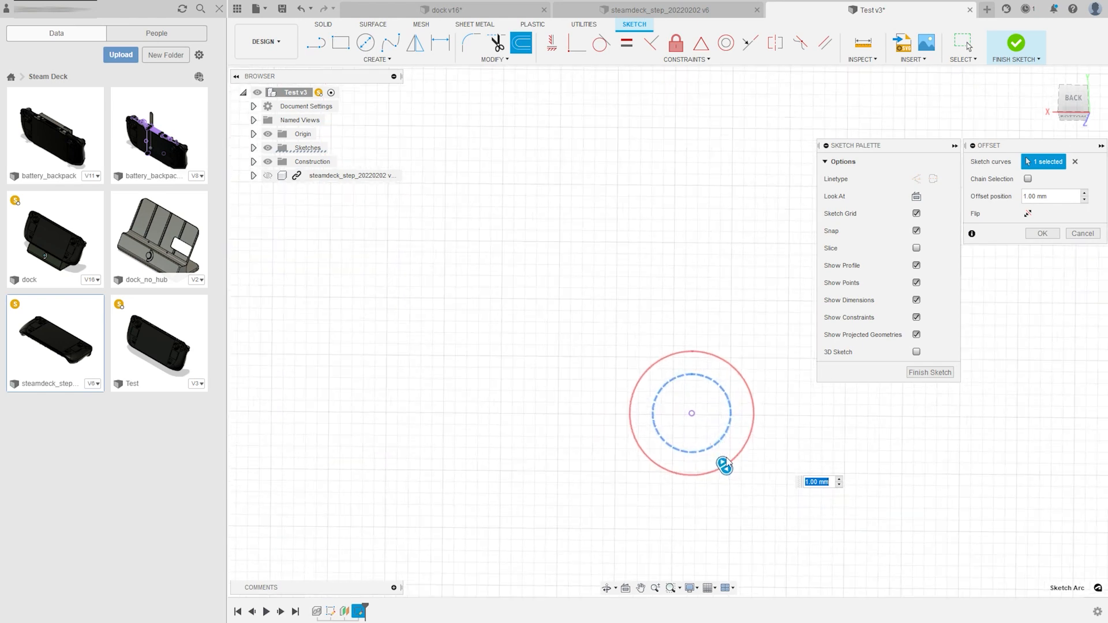
pyautogui.moveTo(724, 464); pyautogui.dragTo(708, 445)
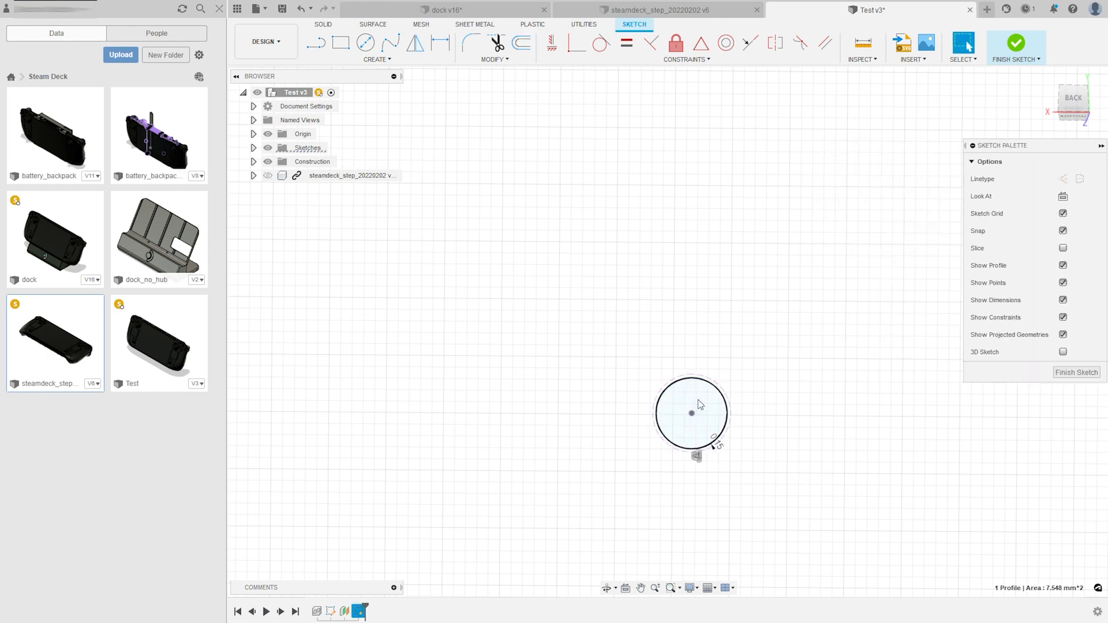
pyautogui.click(1016, 48)
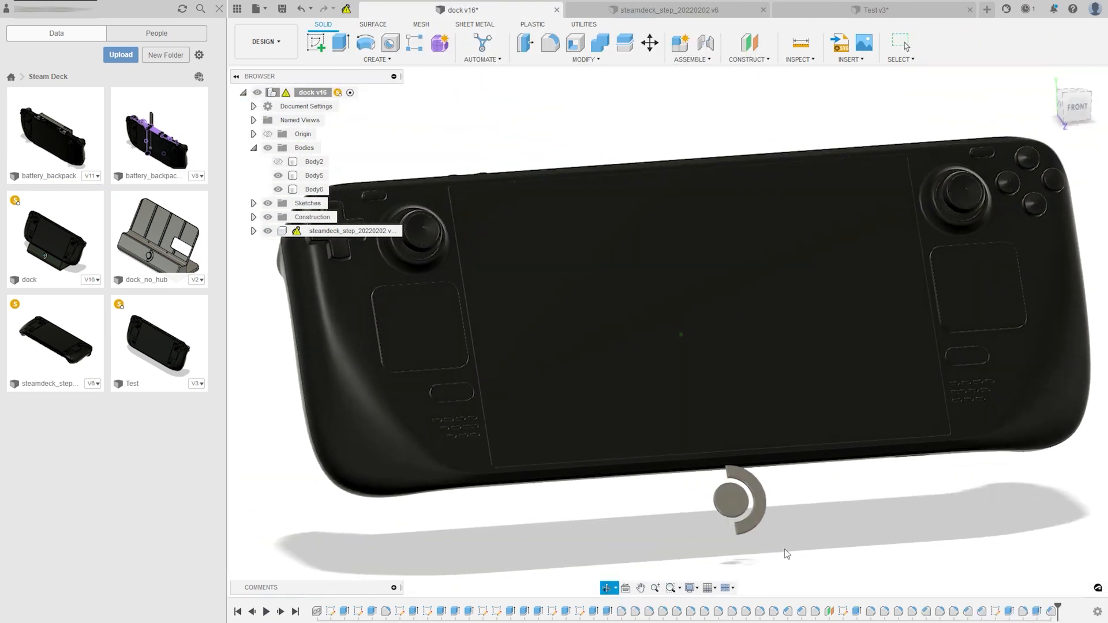
# Zoom in on the dock's front face below the handheld and start a sketch there
pyautogui.click(314, 175)
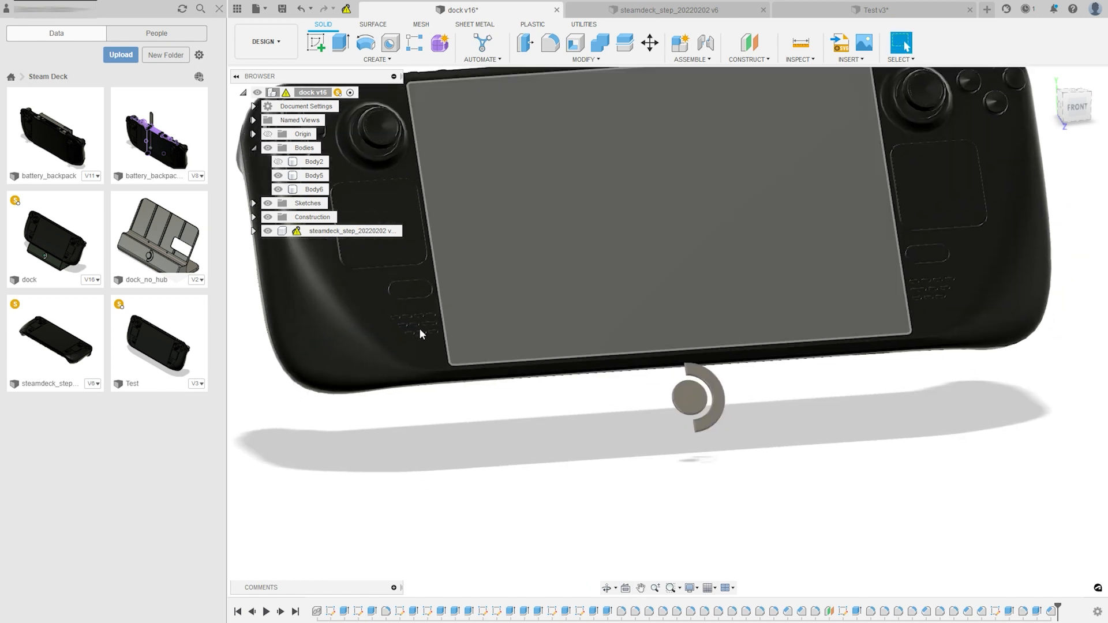
pyautogui.click(313, 161)
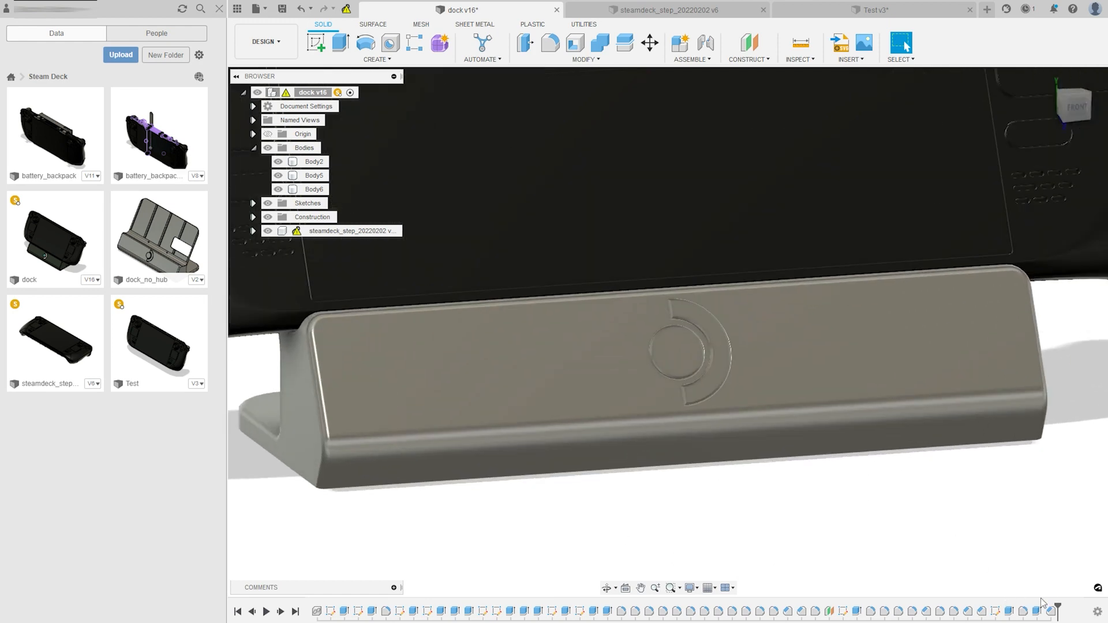
pyautogui.moveTo(1050, 605)
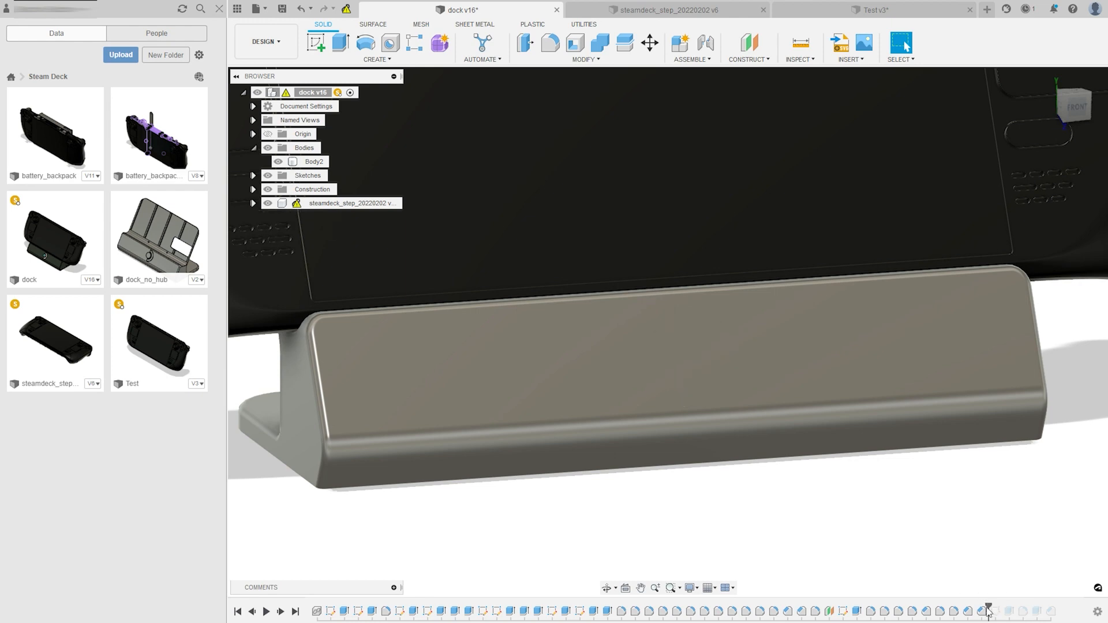
pyautogui.click(686, 364)
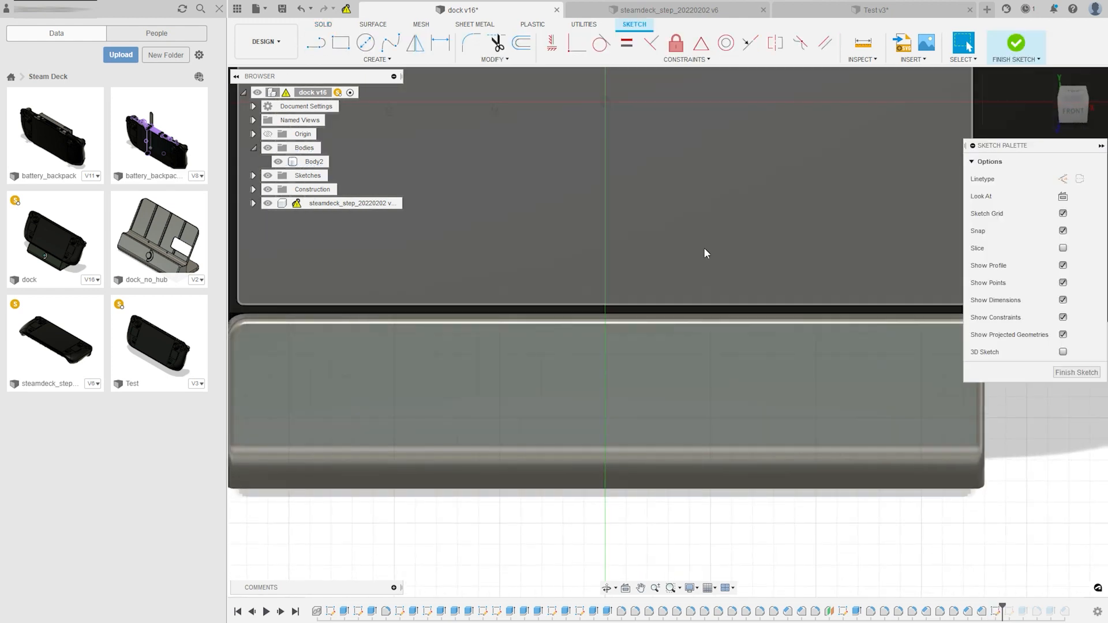
# Insert Steam_Deck_favicon.svg from the computer into the front-face sketch
pyautogui.click(912, 47)
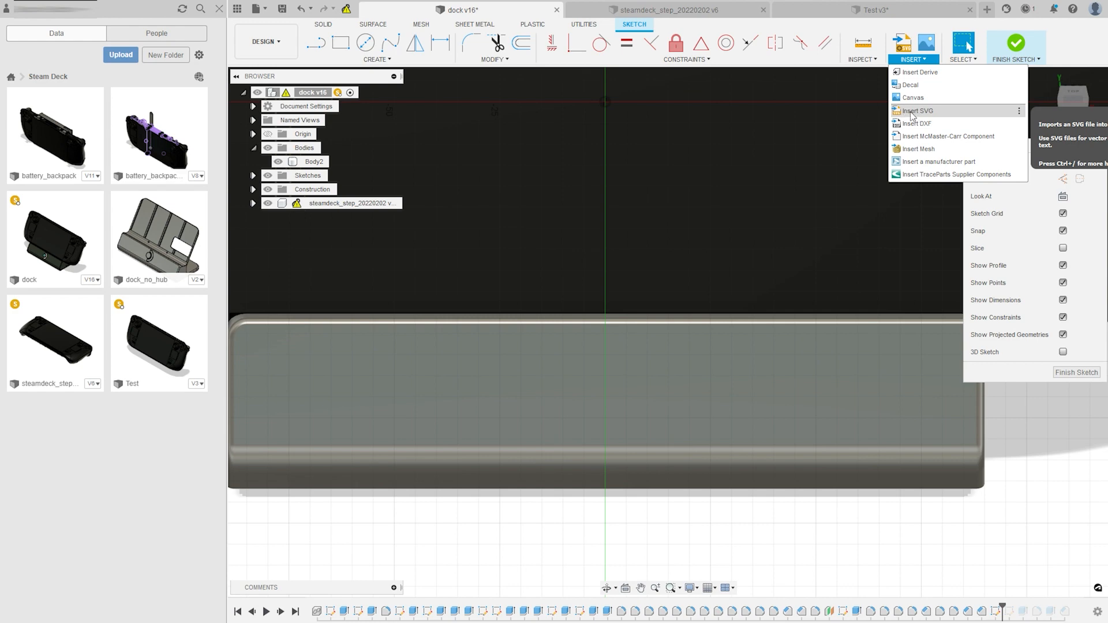
pyautogui.click(916, 110)
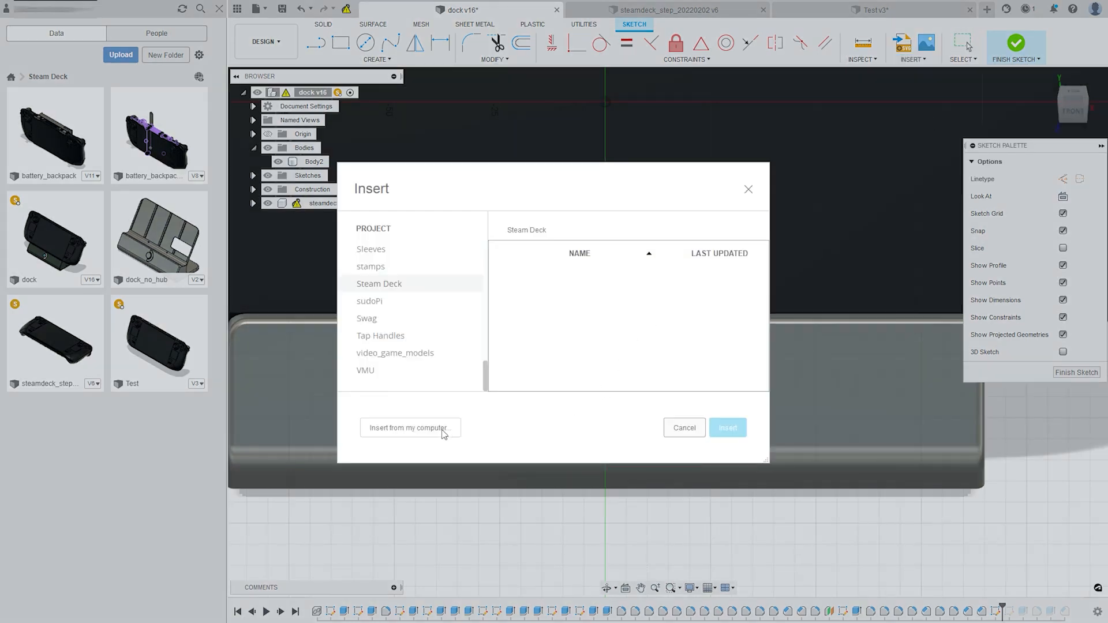
pyautogui.click(408, 428)
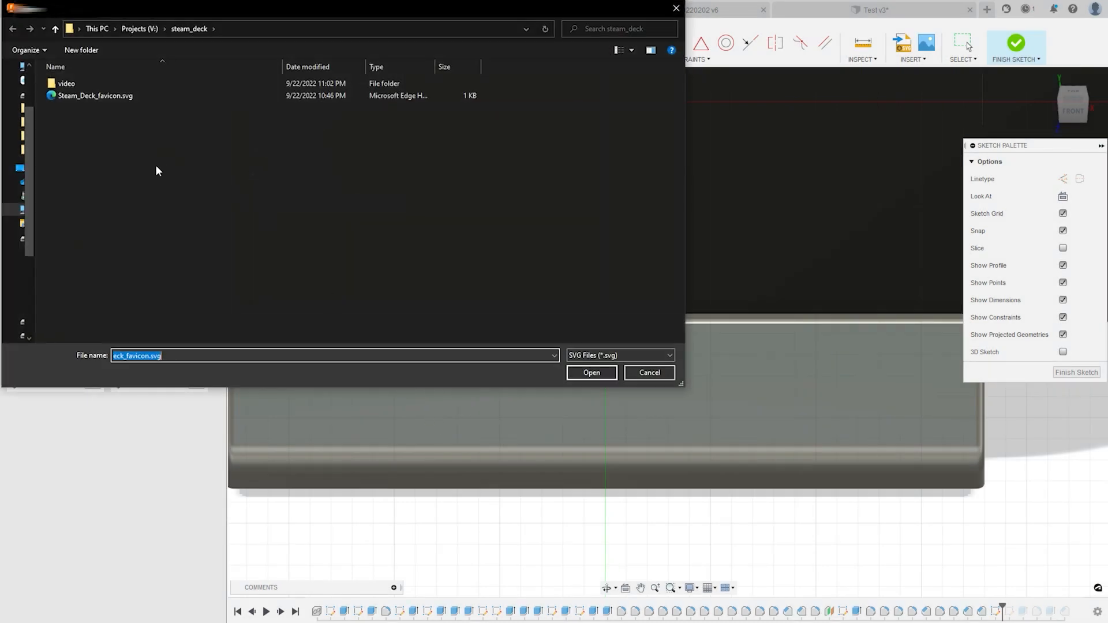
pyautogui.click(95, 95)
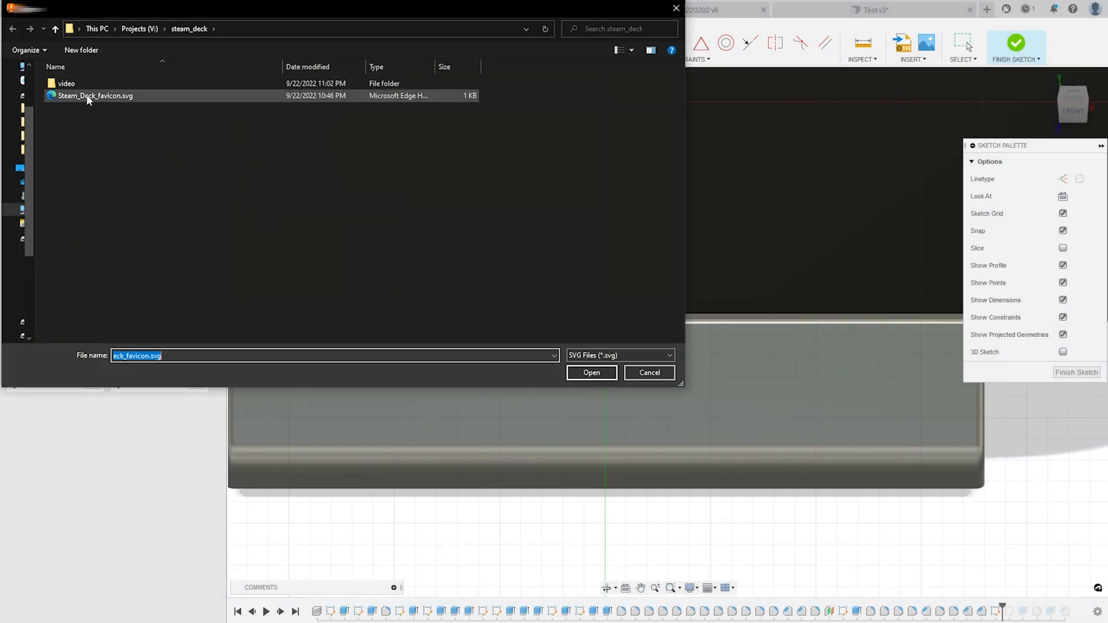
pyautogui.click(95, 95)
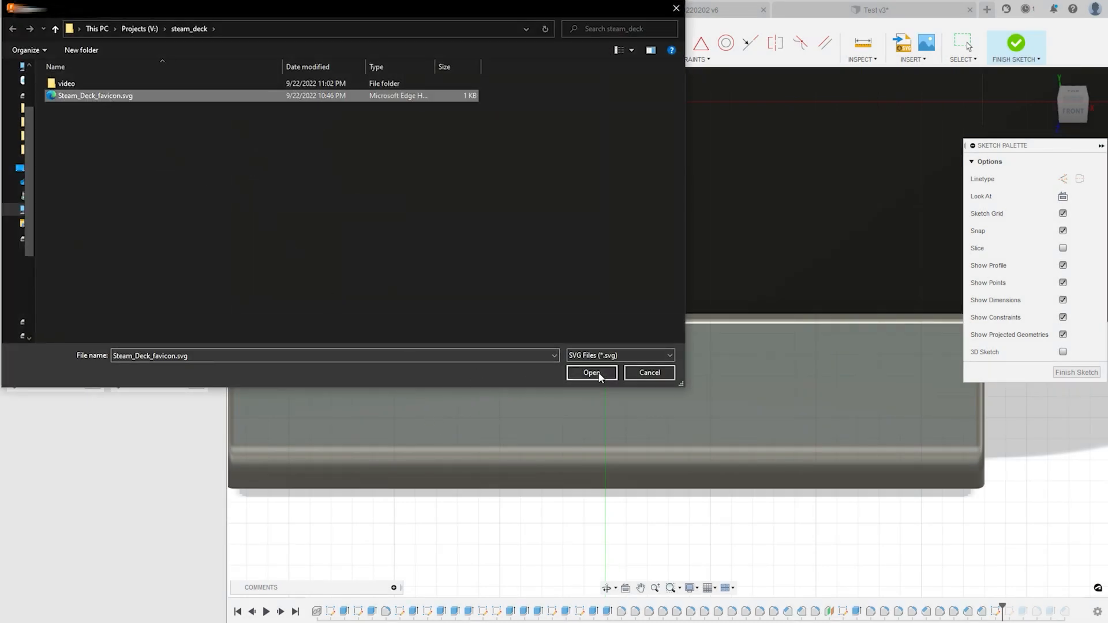
pyautogui.click(591, 372)
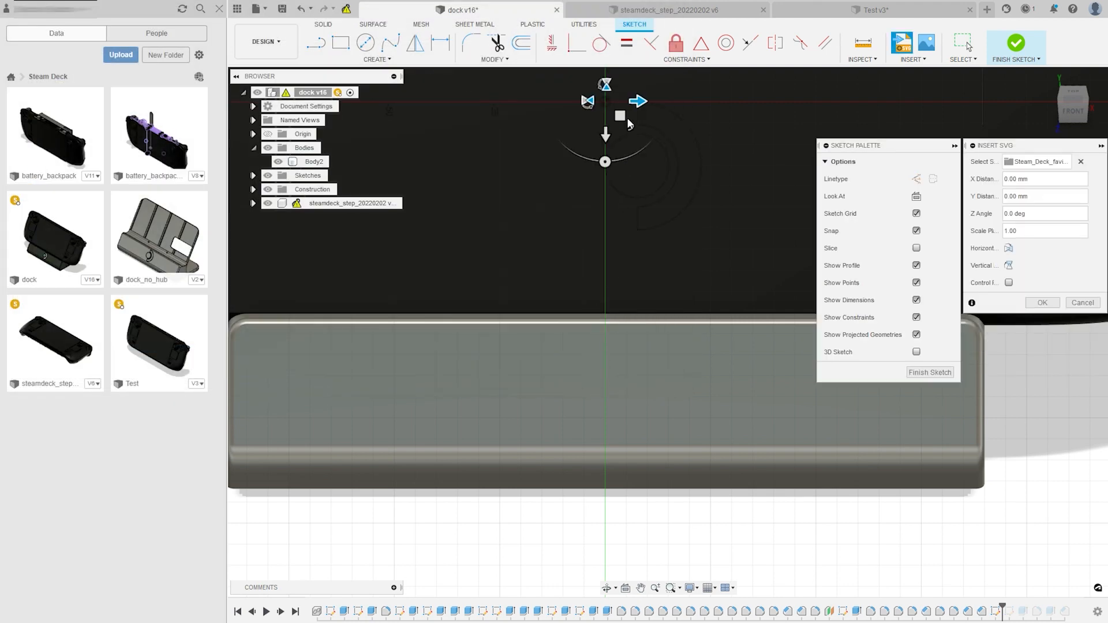
# Position the logo's top on the centre line, then extrude its crescent profile
pyautogui.moveTo(619, 115); pyautogui.dragTo(590, 340)
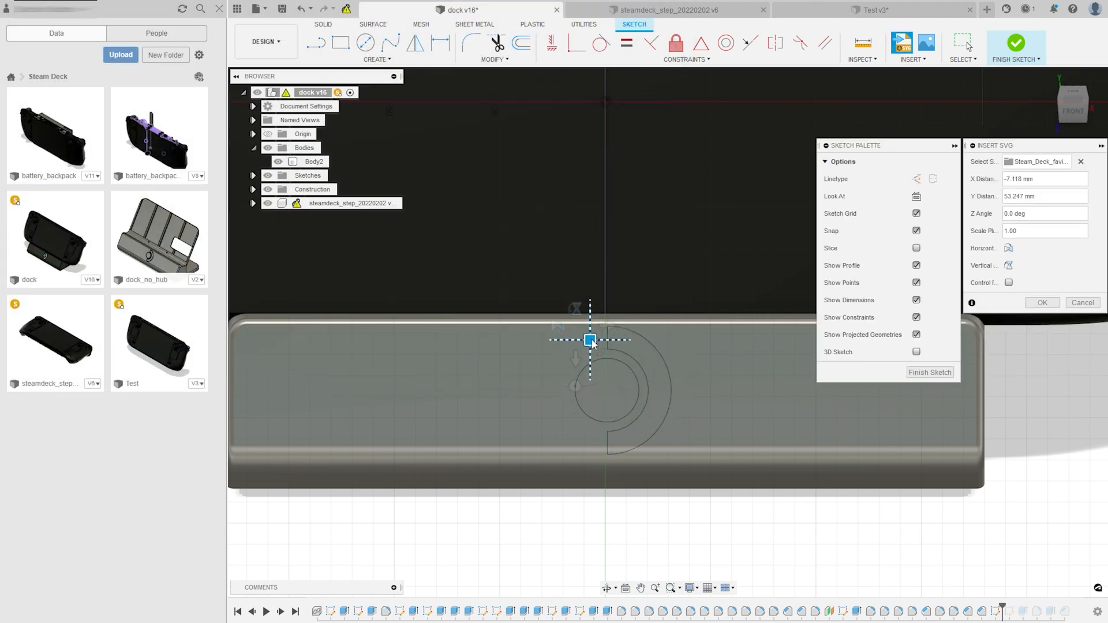
pyautogui.moveTo(591, 340); pyautogui.dragTo(600, 351)
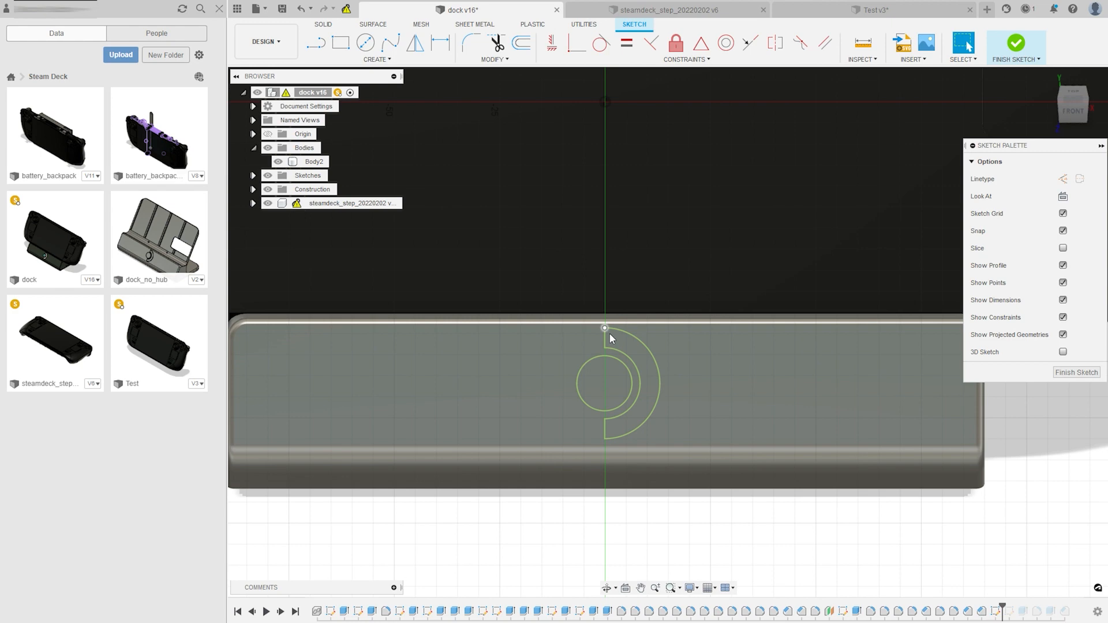
pyautogui.click(642, 400)
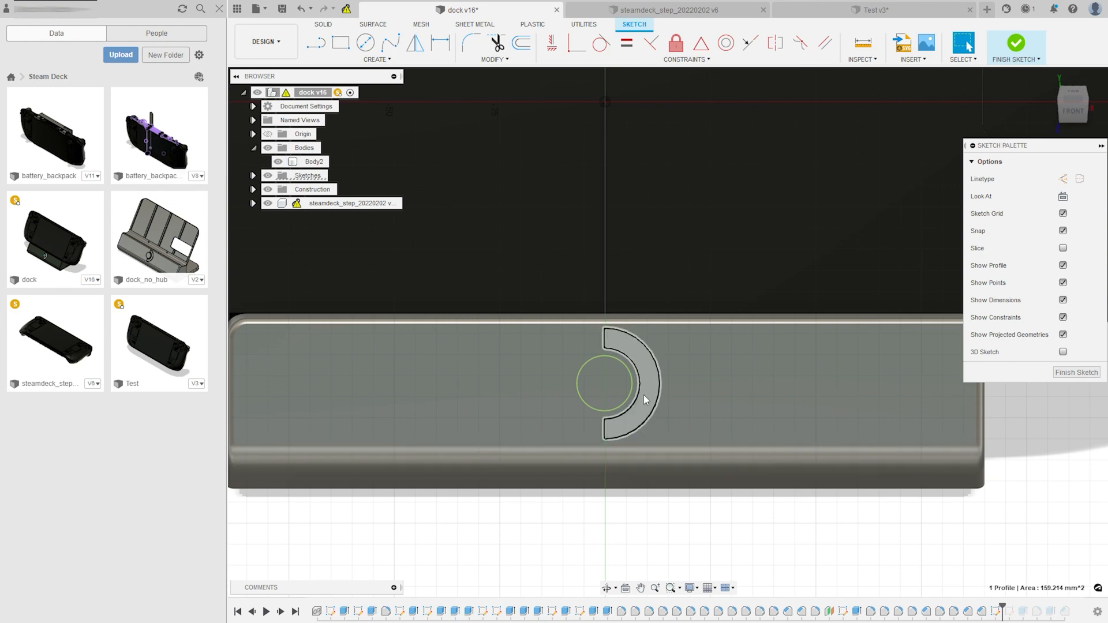
pyautogui.click(602, 382)
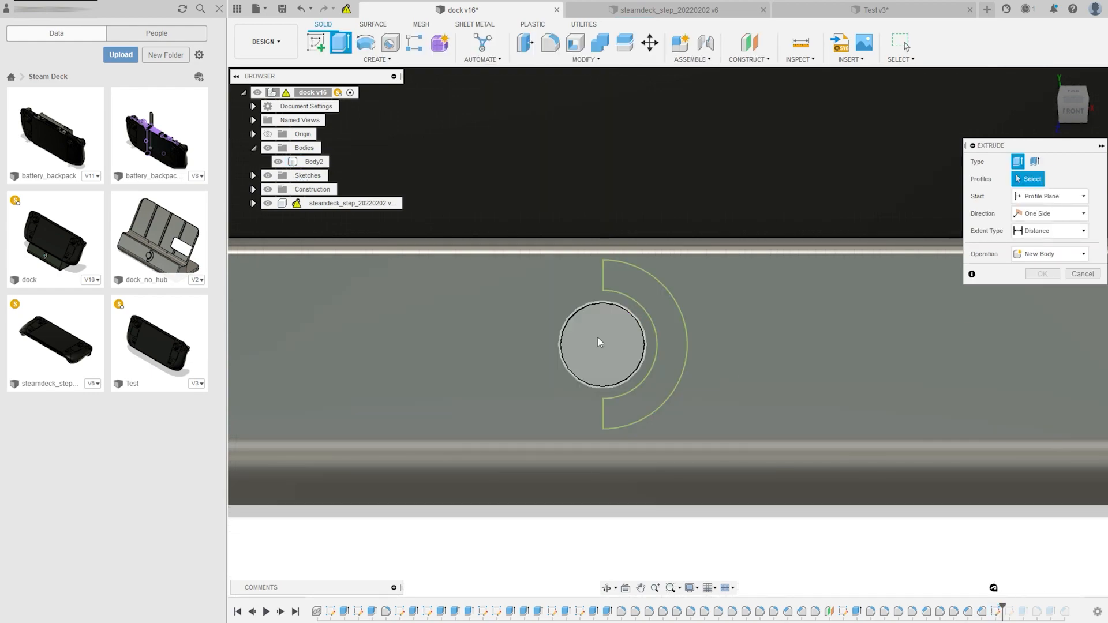
# Cut the logo's circle and crescent profiles 1 mm into the dock face
pyautogui.click(601, 346)
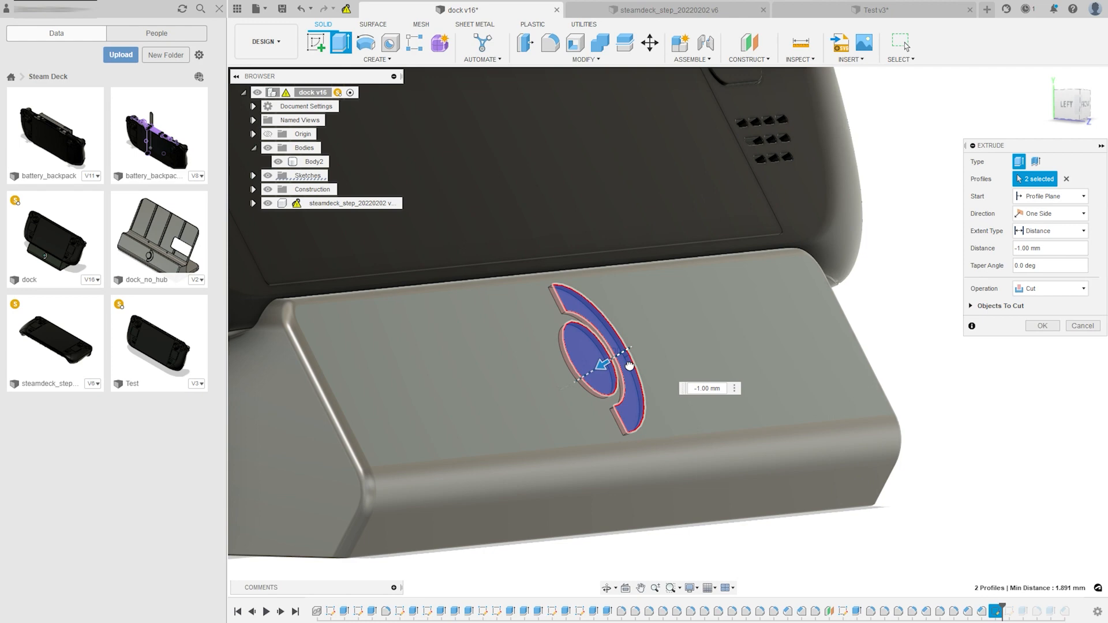
pyautogui.click(704, 388)
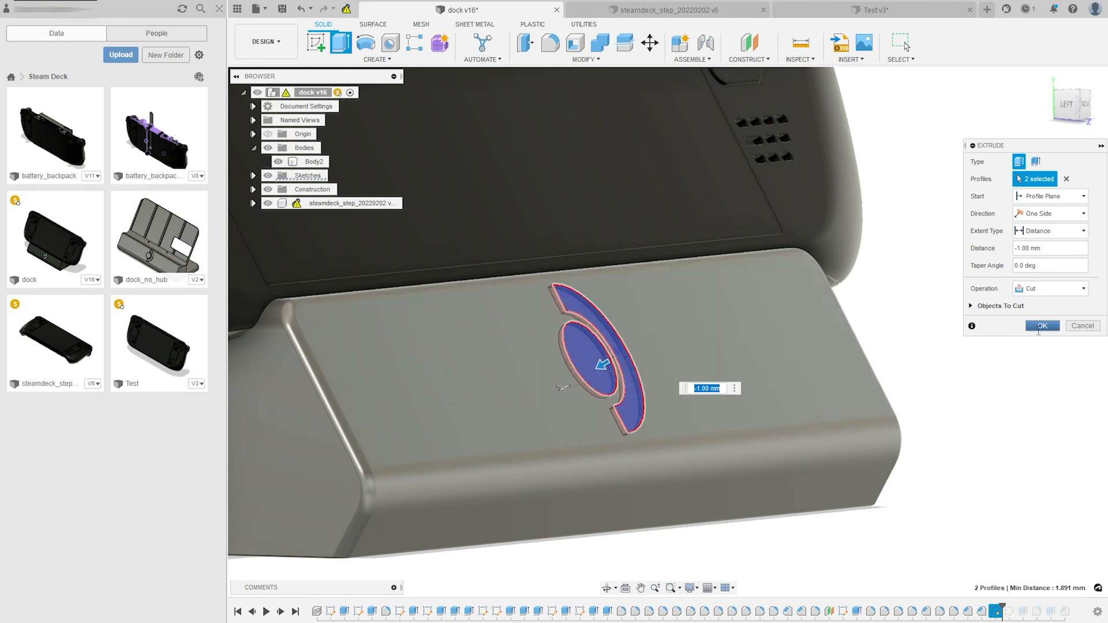
pyautogui.click(1042, 325)
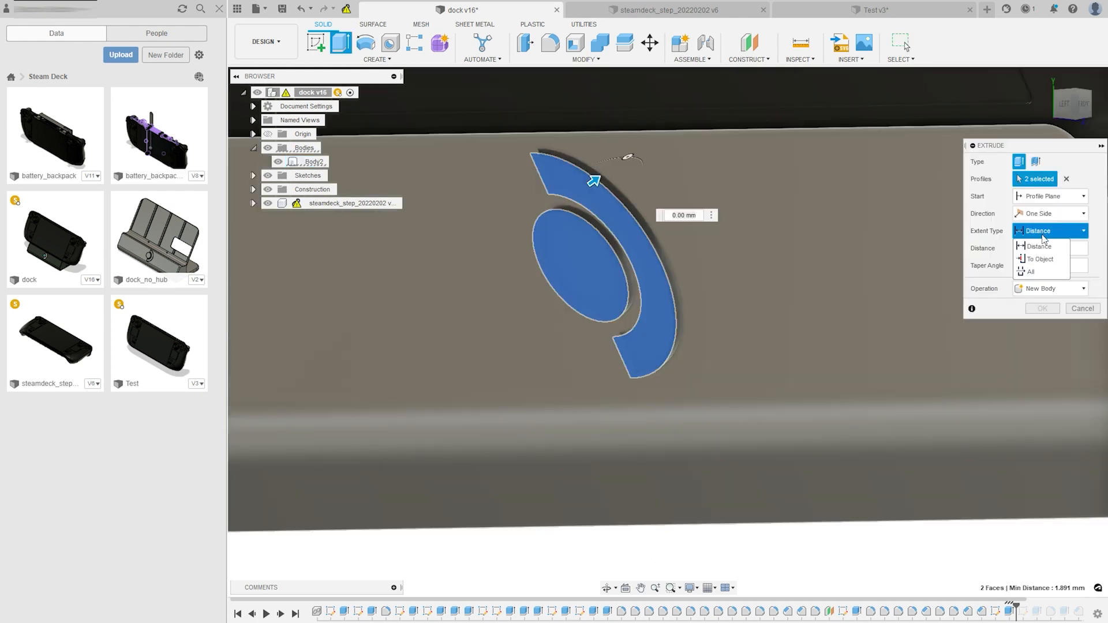
# Extrude the recessed logo faces To Object up to the dock's front surface
pyautogui.click(1039, 258)
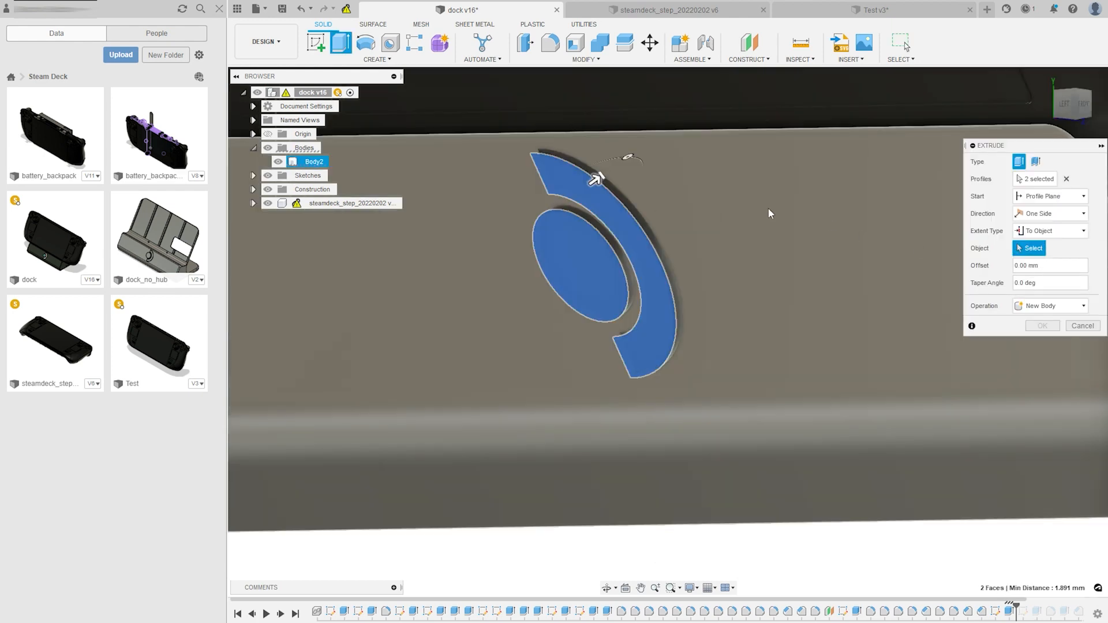
pyautogui.click(1049, 305)
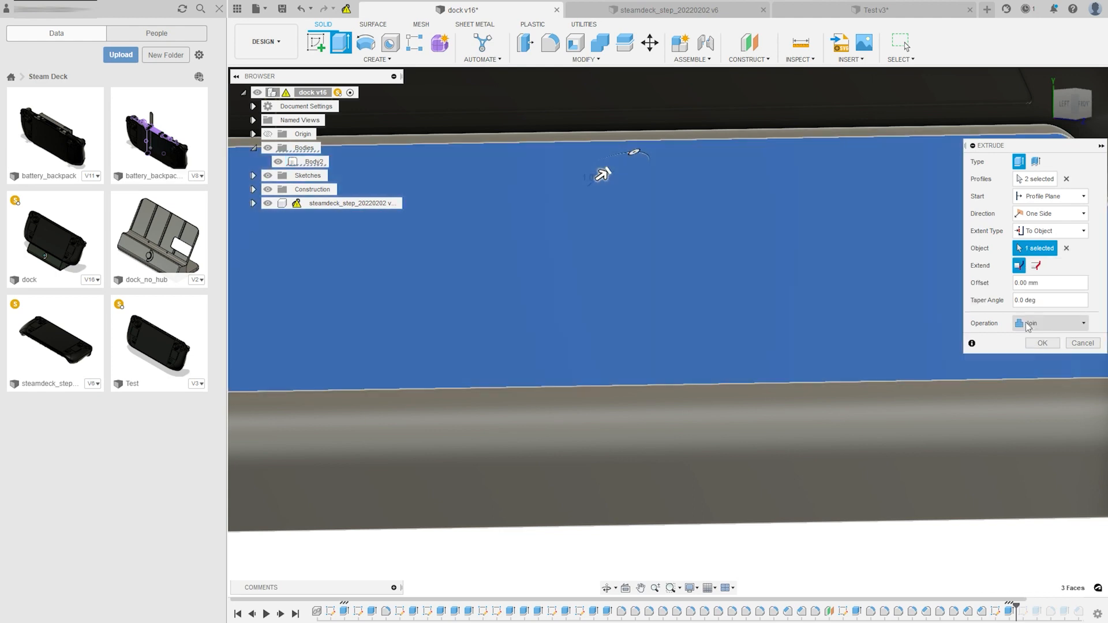
pyautogui.click(1049, 323)
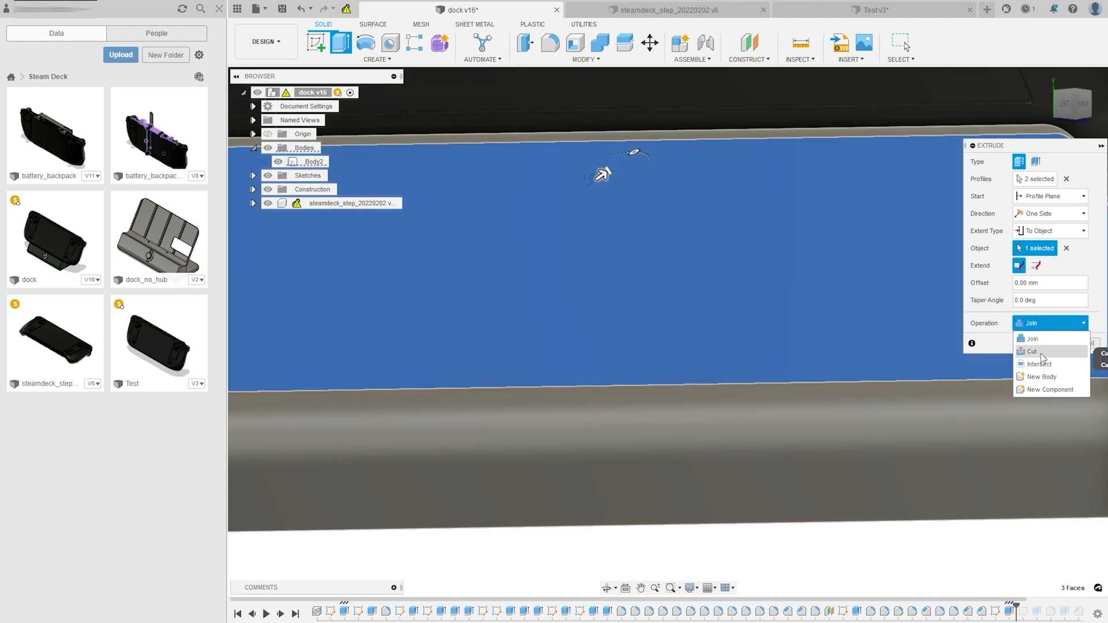
pyautogui.click(1042, 376)
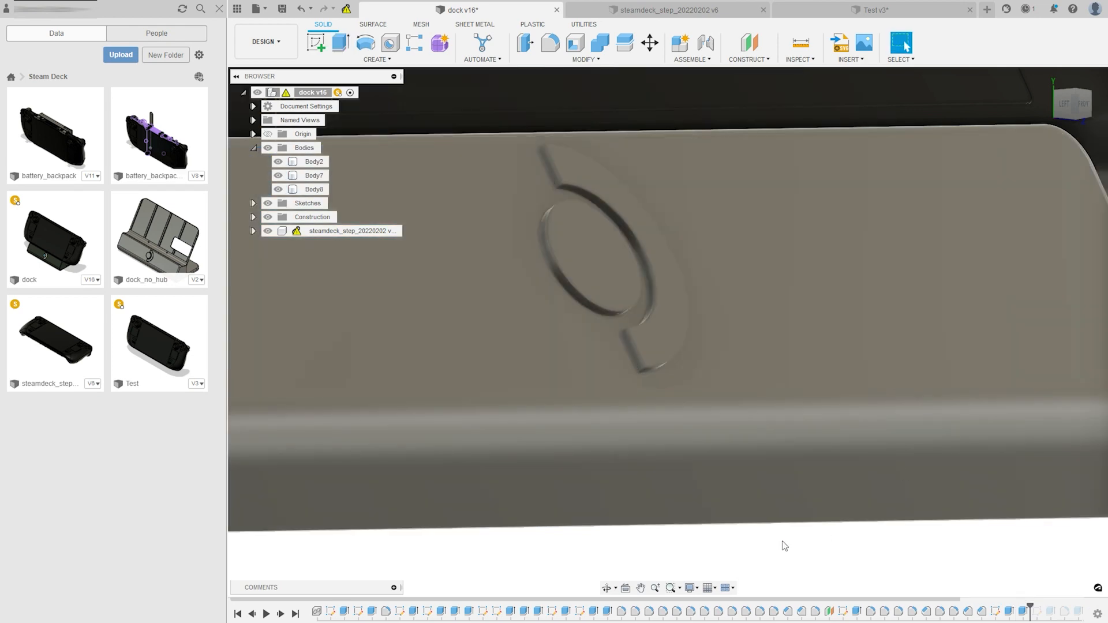
pyautogui.click(667, 378)
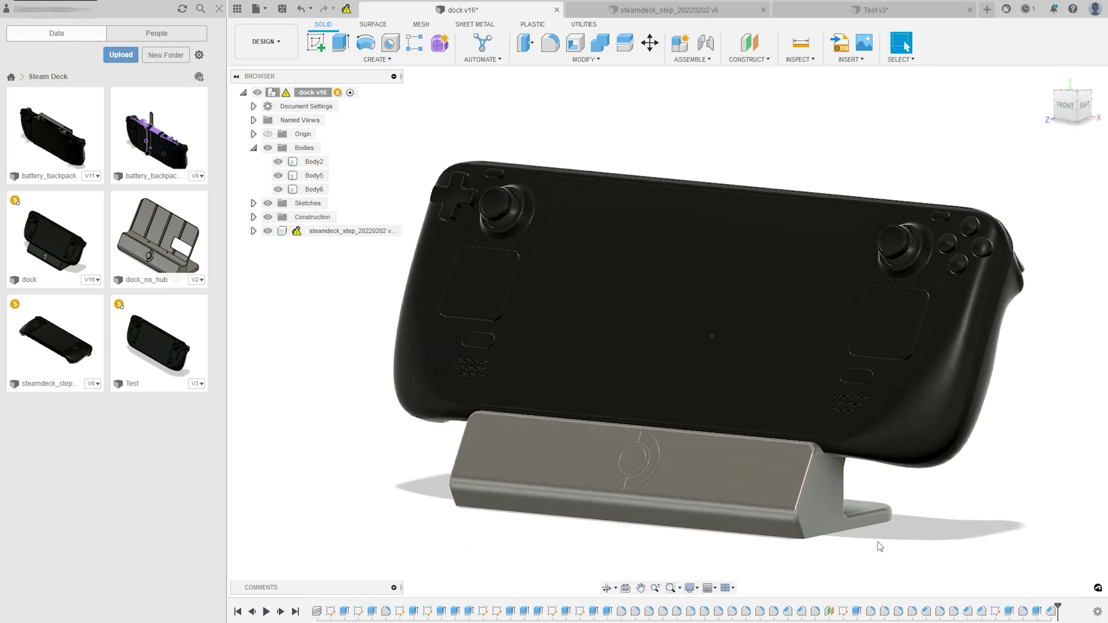
# Zoom in closer to the dock
pyautogui.moveTo(880, 547); pyautogui.dragTo(643, 544)
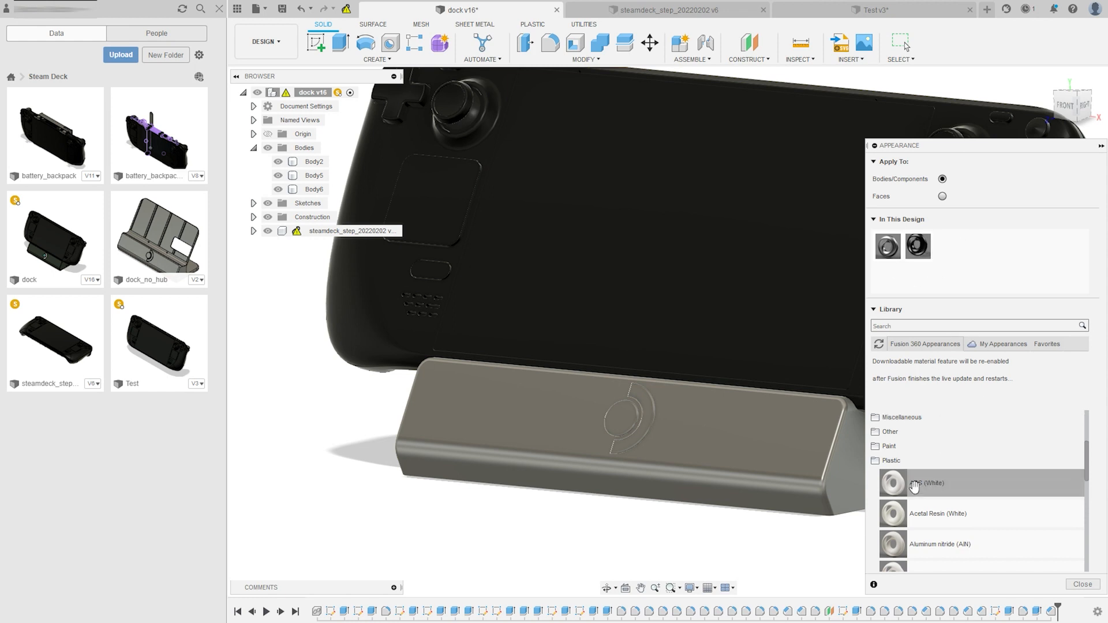
pyautogui.moveTo(972, 381)
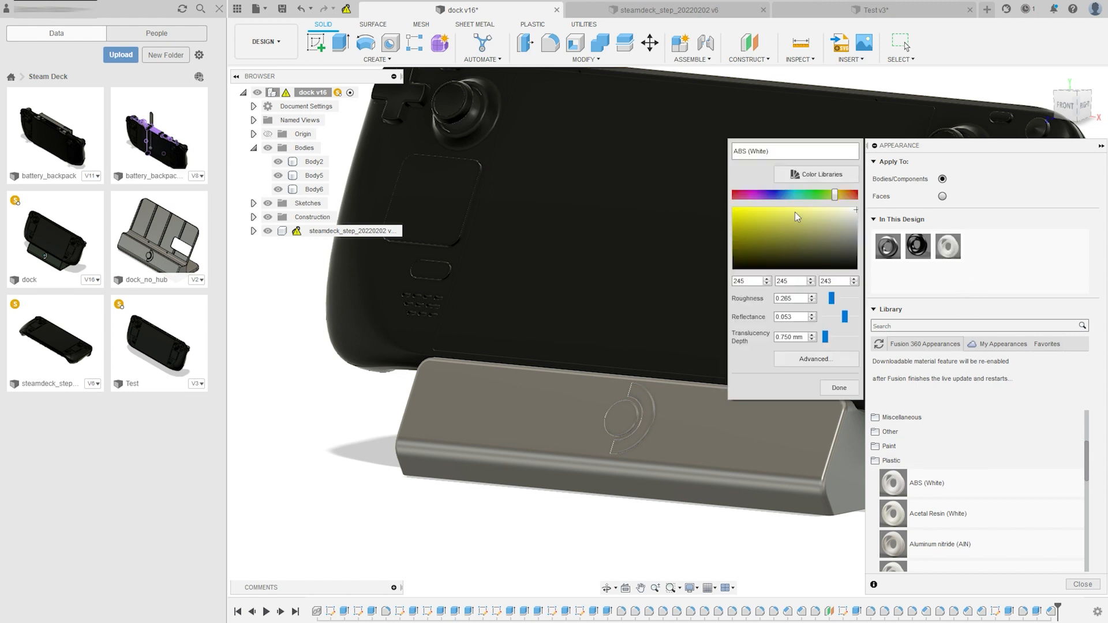
# Tint the ABS (White) appearance green and apply it to the dock body
pyautogui.click(816, 195)
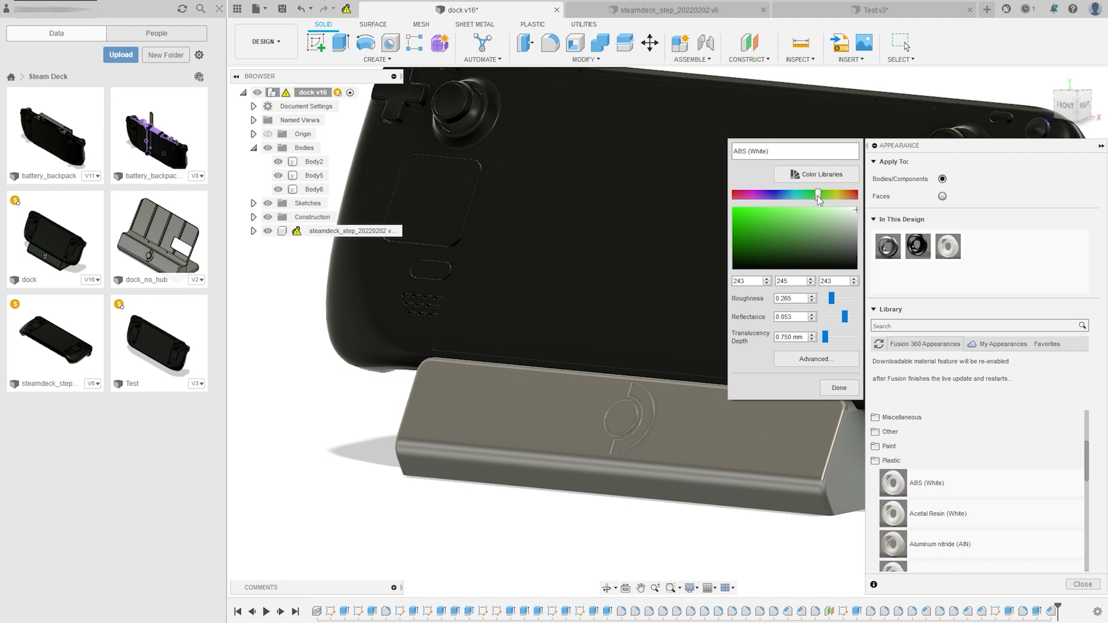
pyautogui.click(789, 242)
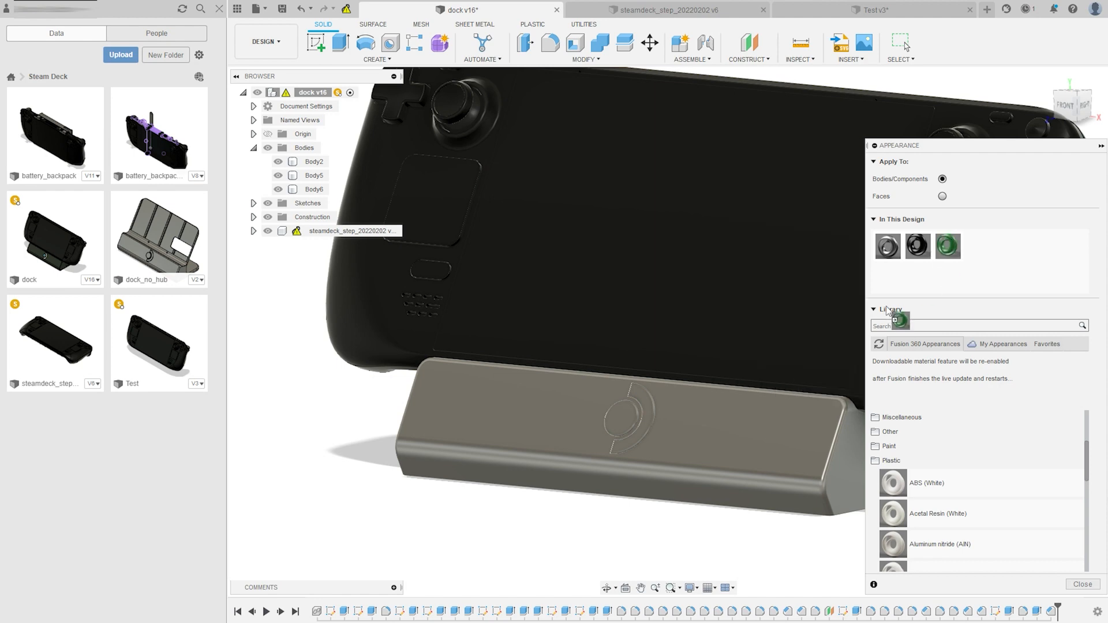
pyautogui.click(947, 246)
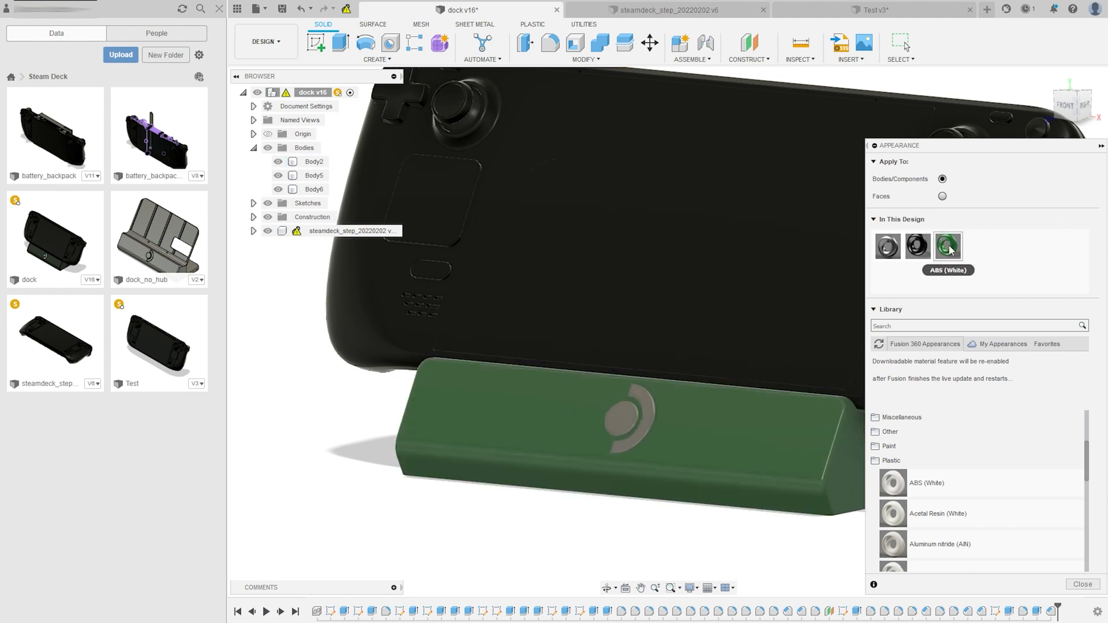